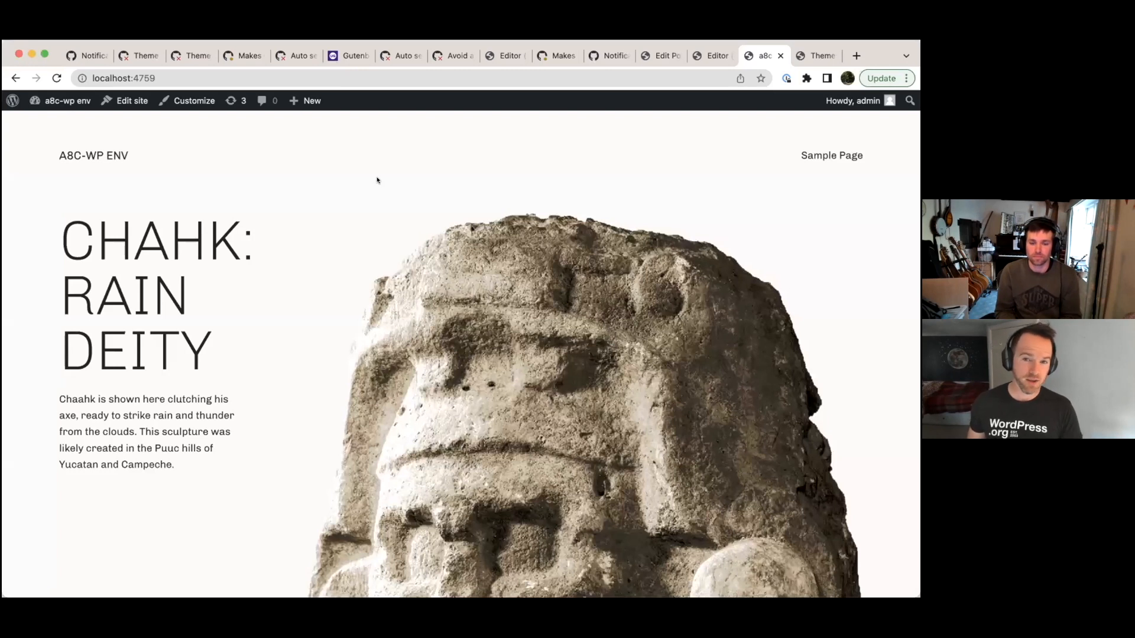
{"action": "mouse_move", "coordinate": [383, 203]}
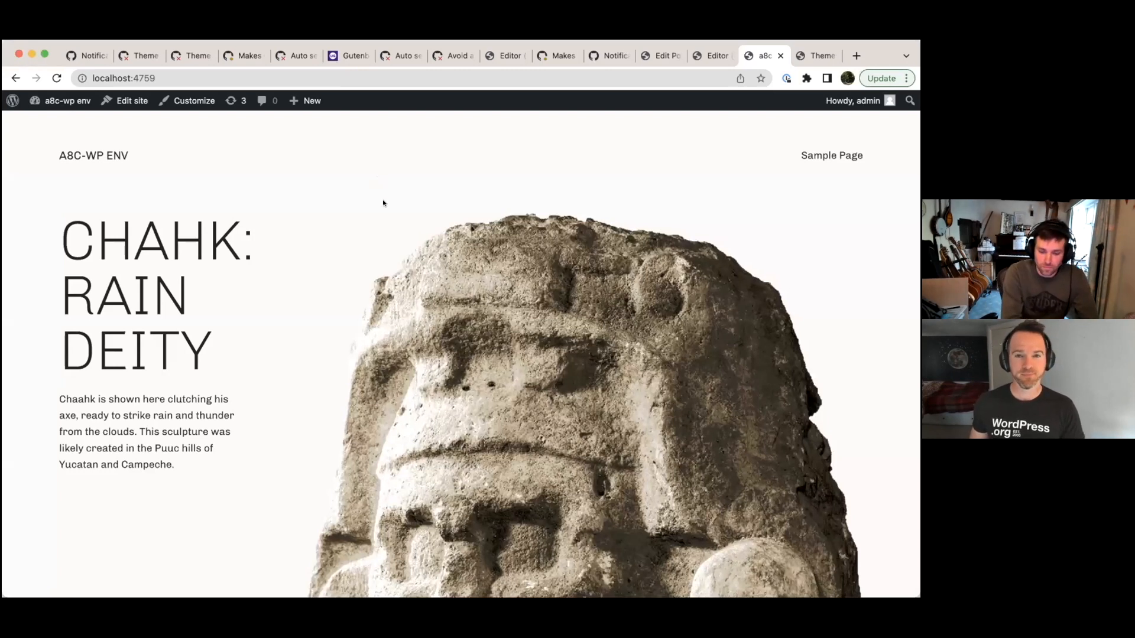
- Scroll the home page down to Selected Writings and open 'Adipisci excepturi et sint'
{"action": "scroll", "scroll_direction": "down", "scroll_amount": 3}
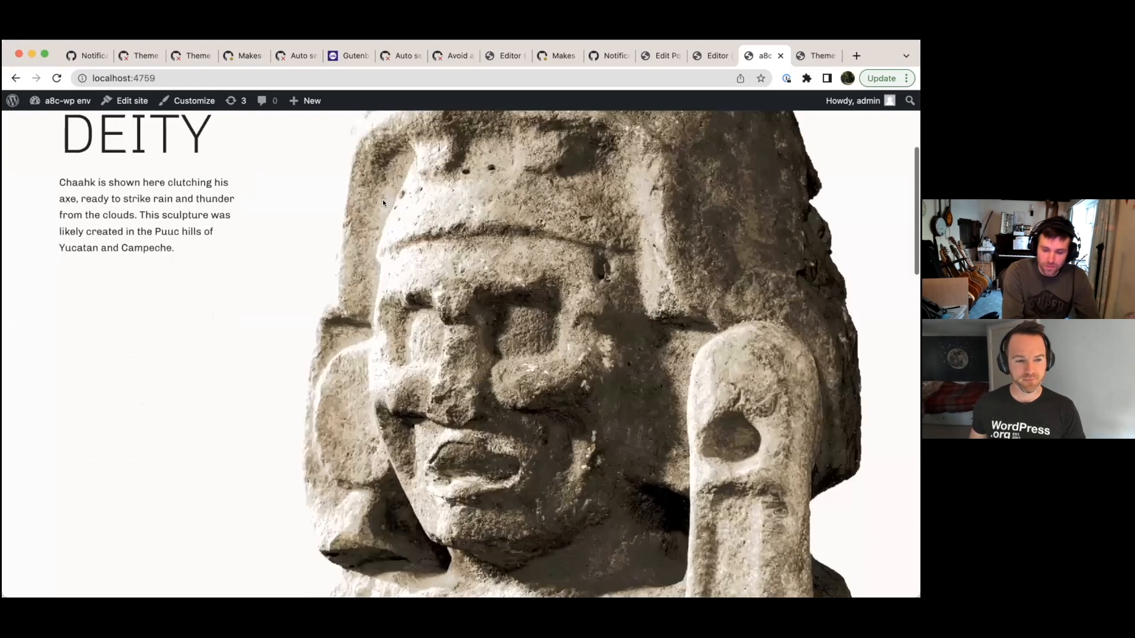
{"action": "scroll", "scroll_direction": "down", "scroll_amount": 3}
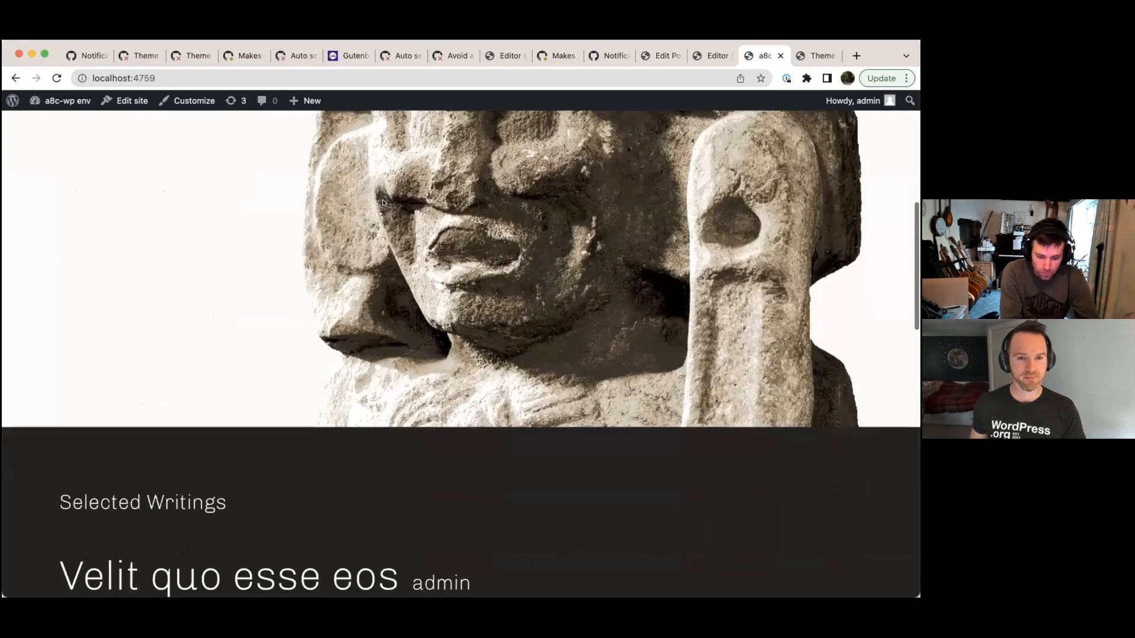
{"action": "scroll", "scroll_direction": "down", "scroll_amount": 3}
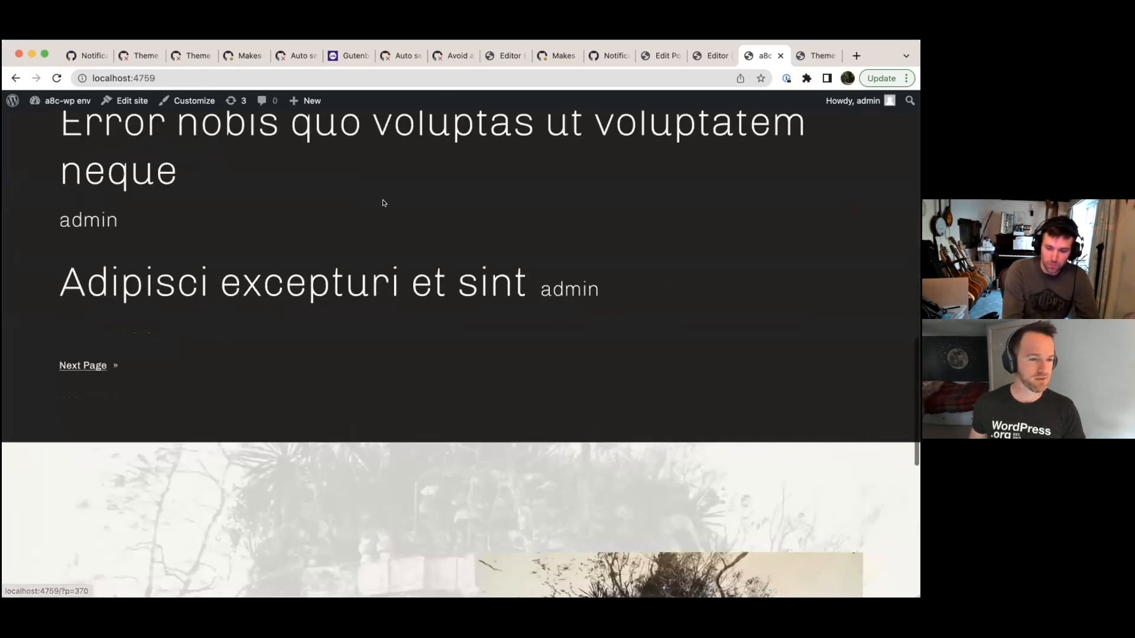
{"action": "scroll", "scroll_direction": "down", "scroll_amount": 3}
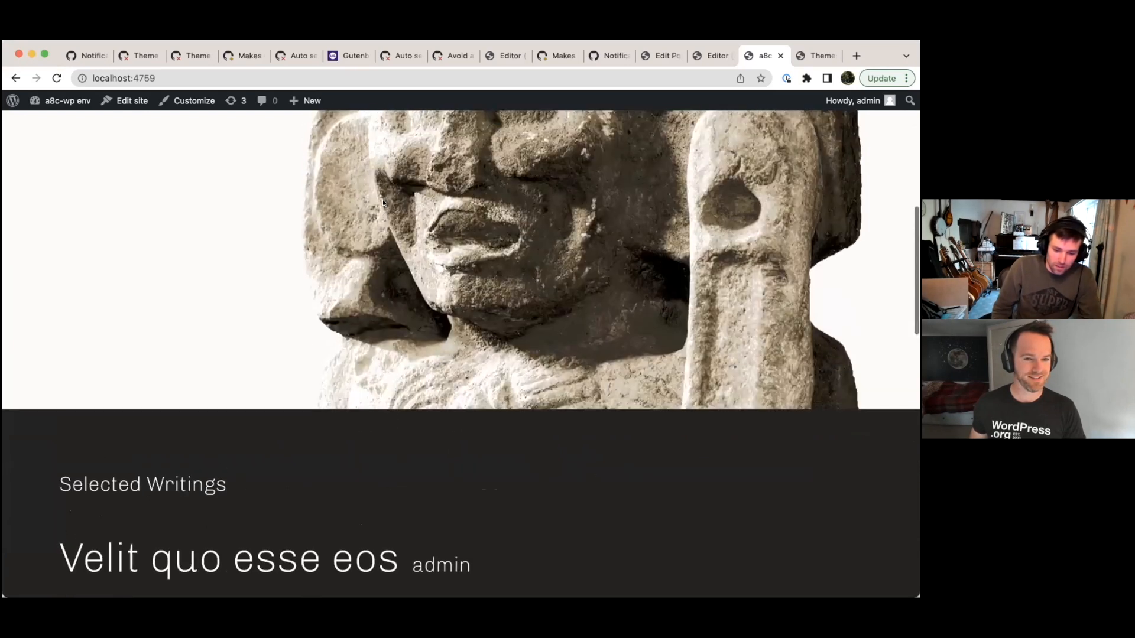
{"action": "scroll", "scroll_direction": "up", "scroll_amount": 3}
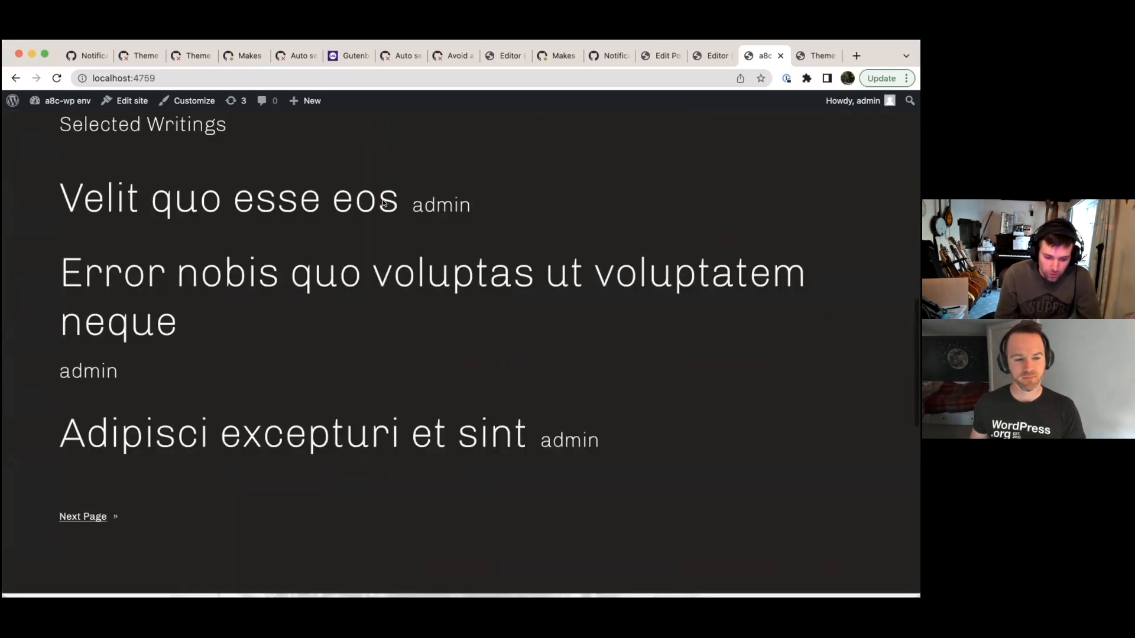
{"action": "left_click", "coordinate": [293, 398]}
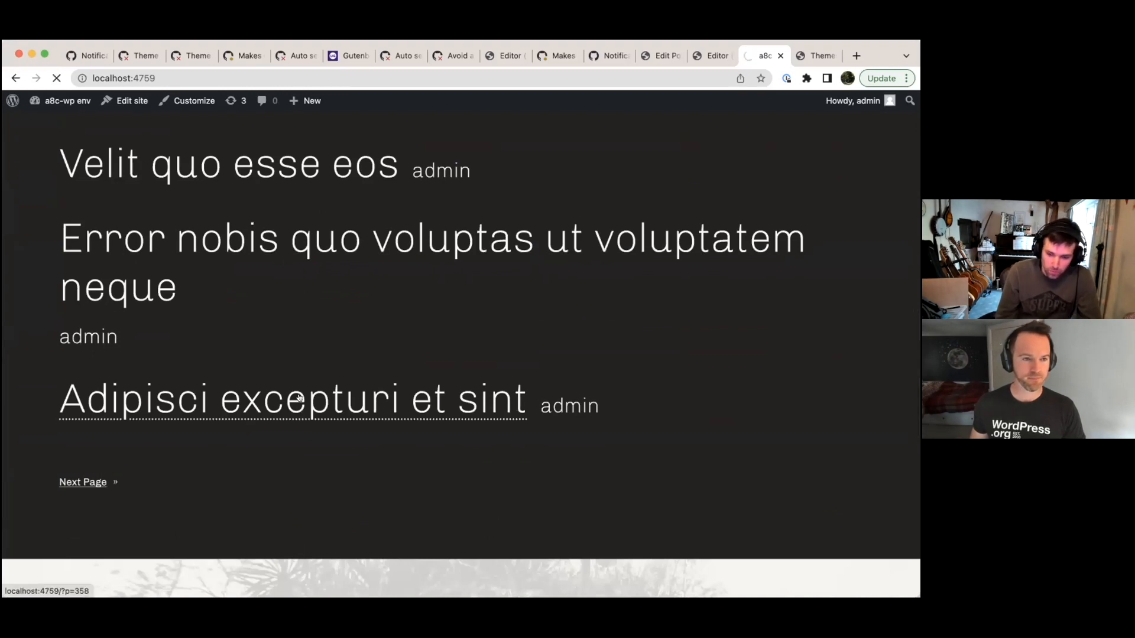
- Scroll through the post's hero image, numbered list, tags and reply form
{"action": "left_click", "coordinate": [292, 399]}
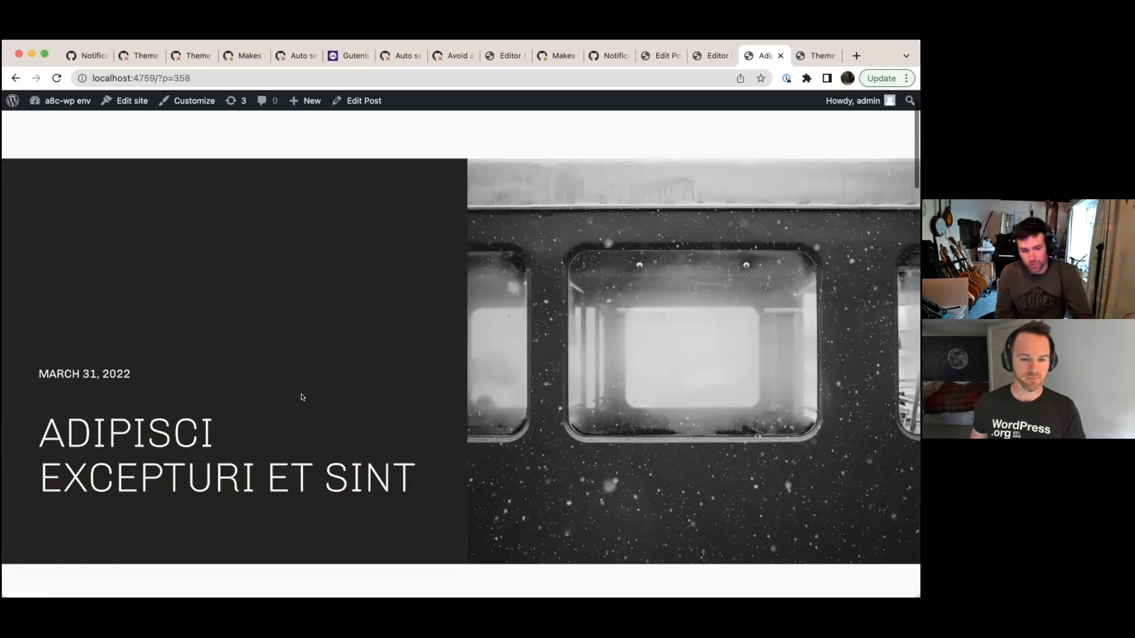
{"action": "scroll", "scroll_direction": "down", "scroll_amount": 3}
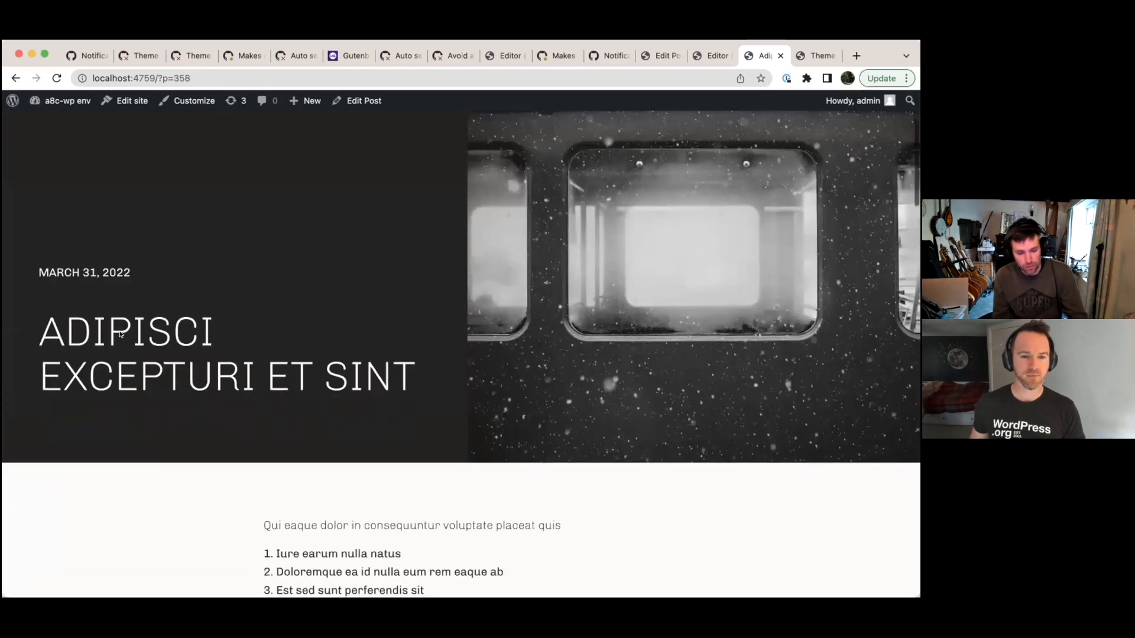
{"action": "scroll", "scroll_direction": "down", "scroll_amount": 3}
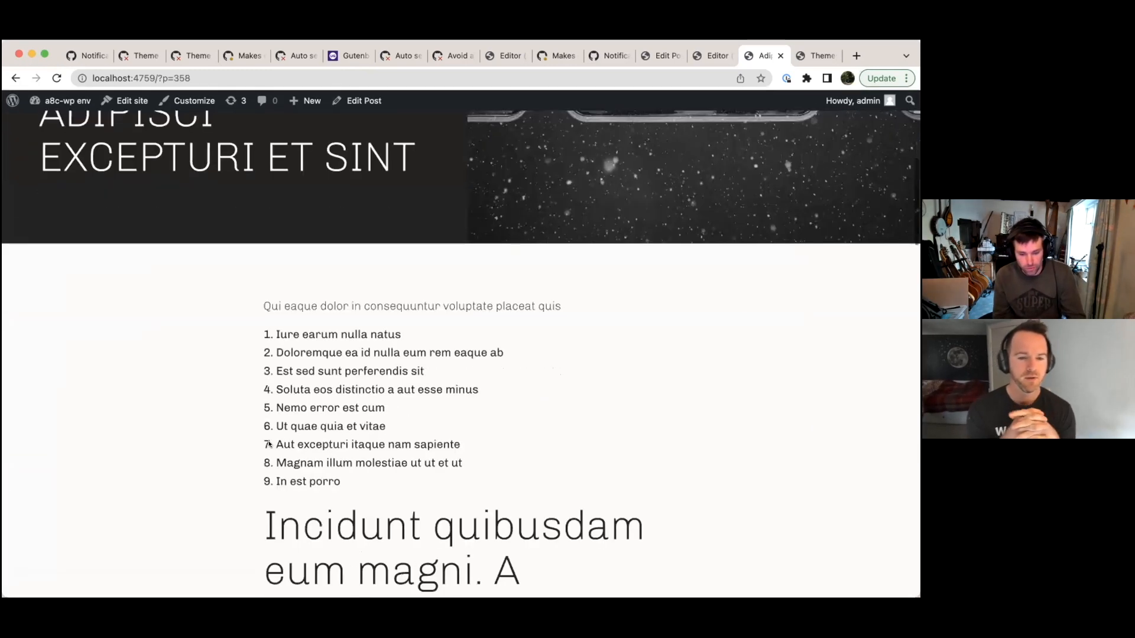
{"action": "scroll", "scroll_direction": "down", "scroll_amount": 3}
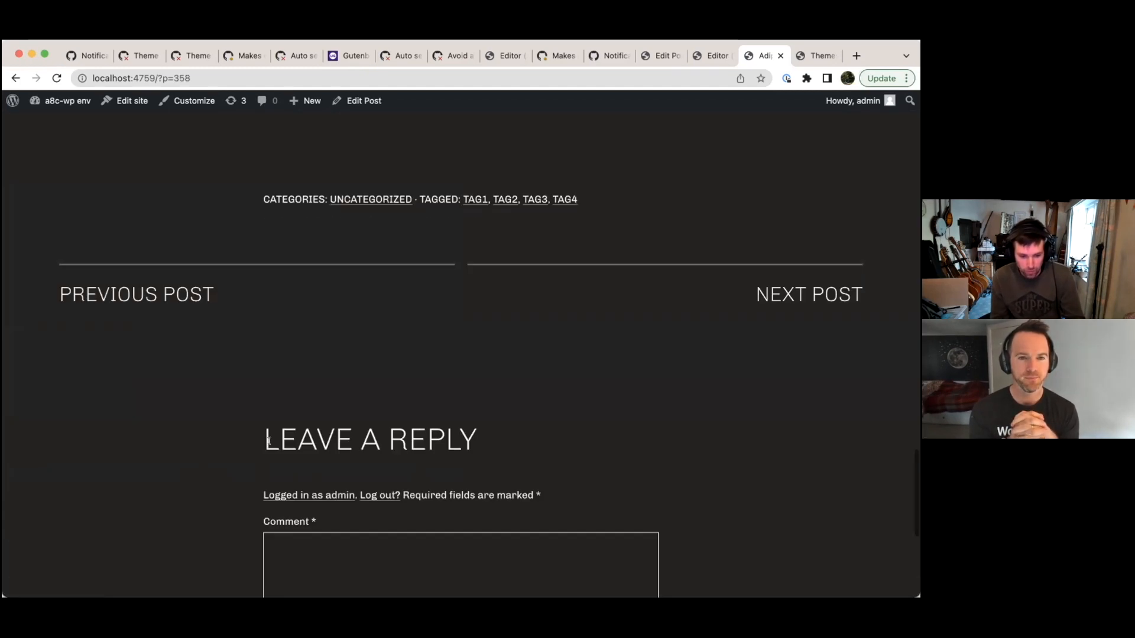
{"action": "scroll", "scroll_direction": "up", "scroll_amount": 3}
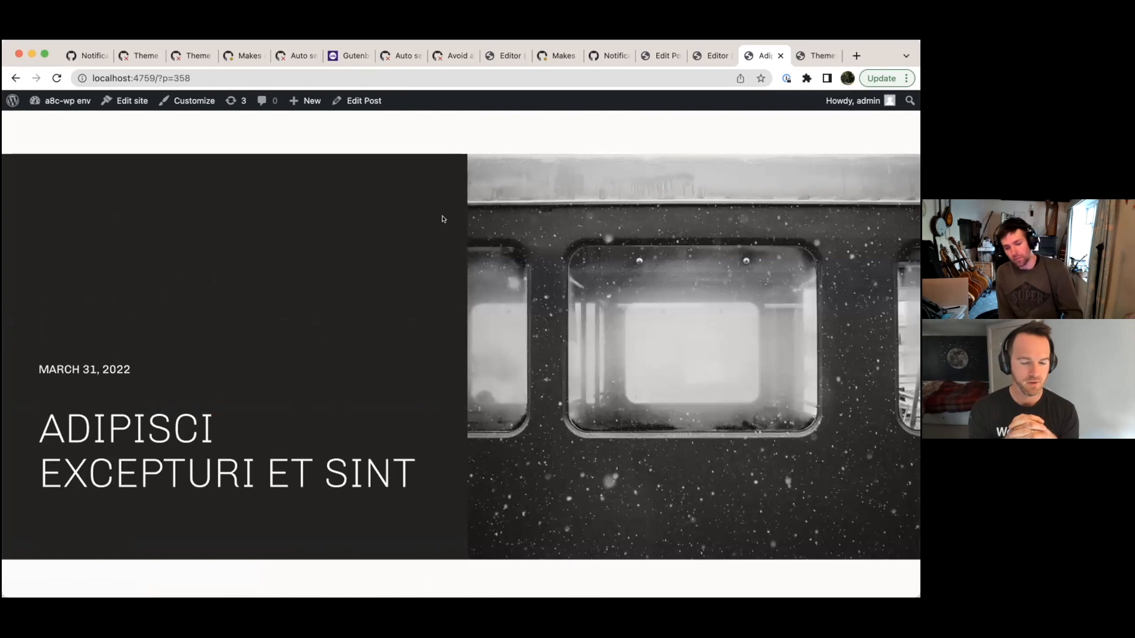
{"action": "mouse_move", "coordinate": [678, 278]}
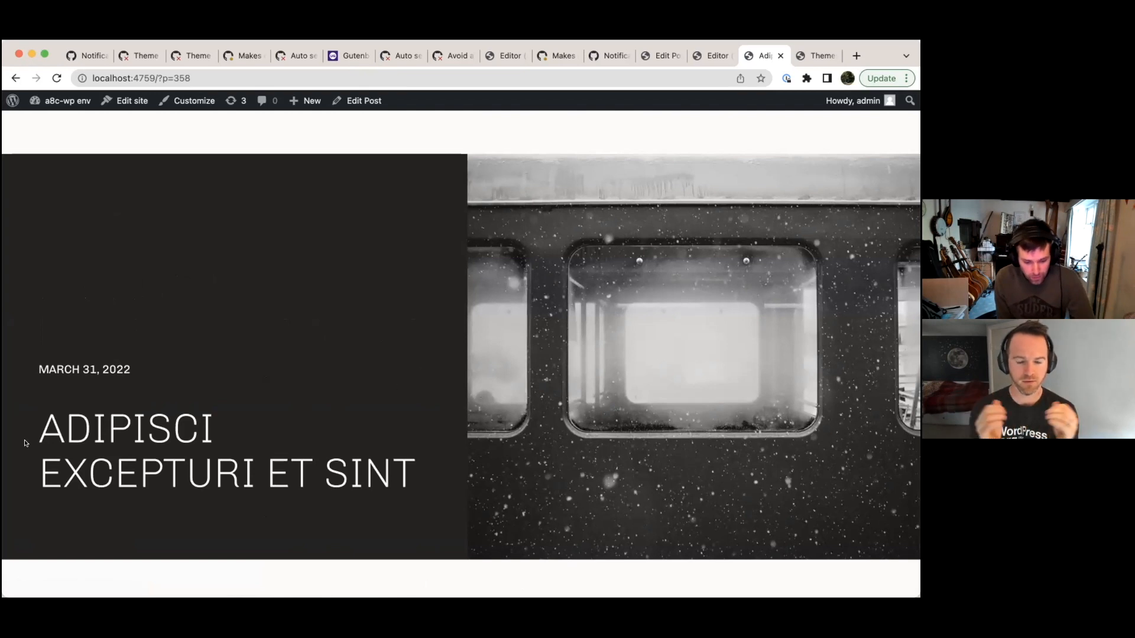
{"action": "mouse_move", "coordinate": [631, 360]}
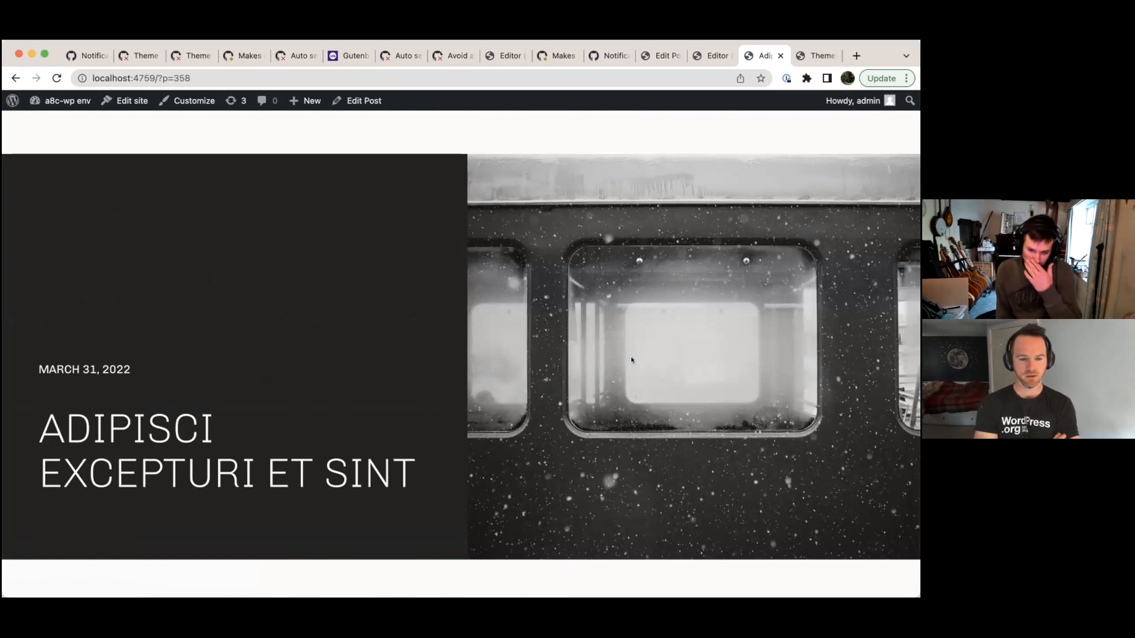
{"action": "mouse_move", "coordinate": [406, 352]}
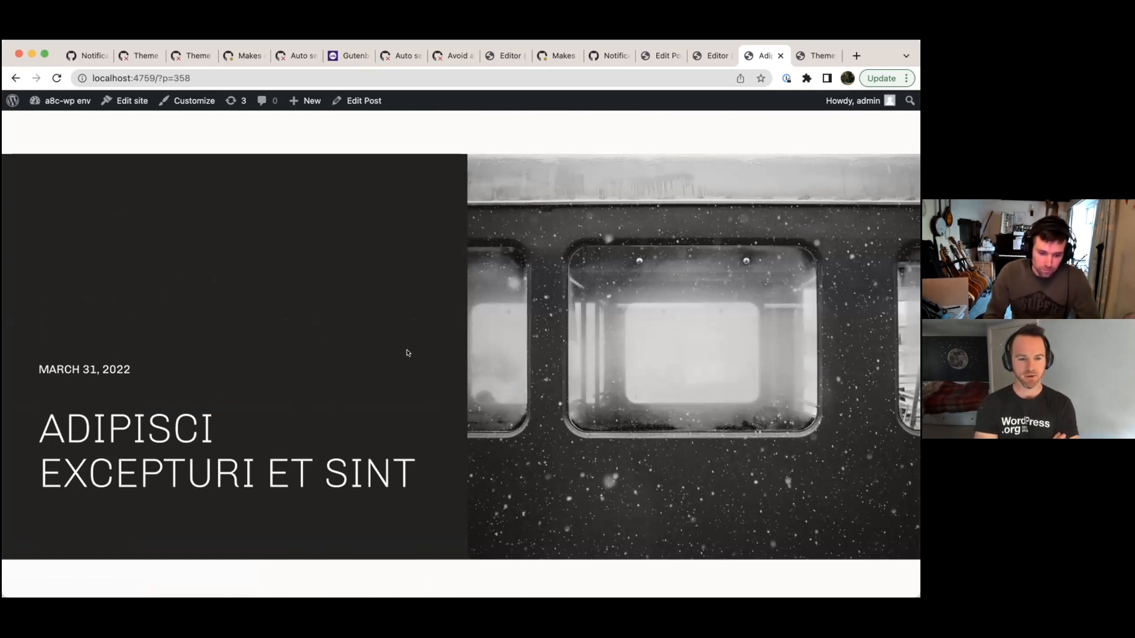
{"action": "scroll", "scroll_direction": "down", "scroll_amount": 3}
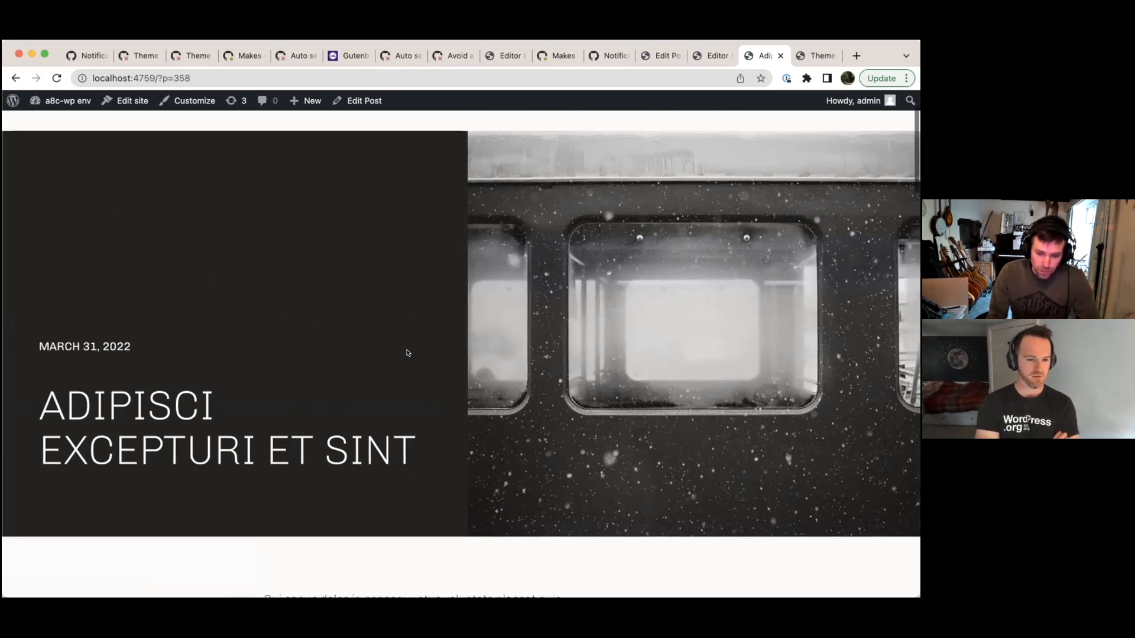
{"action": "mouse_move", "coordinate": [132, 101]}
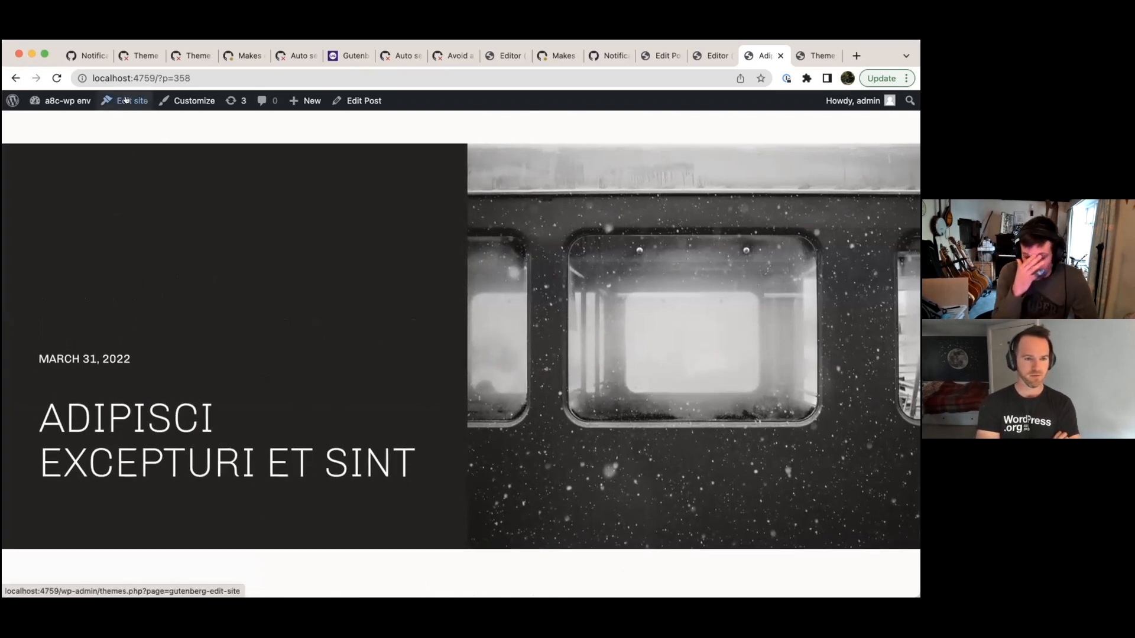
- Enter the Site Editor through Edit site and bring up the Archeo templates list
{"action": "left_click", "coordinate": [132, 100]}
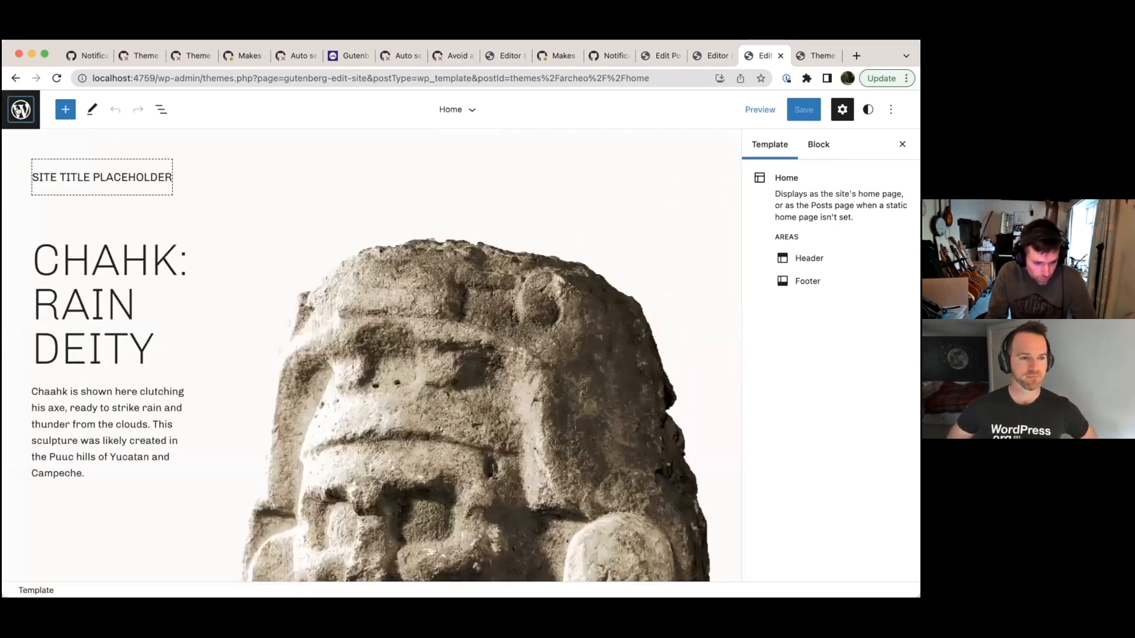
{"action": "left_click", "coordinate": [20, 109]}
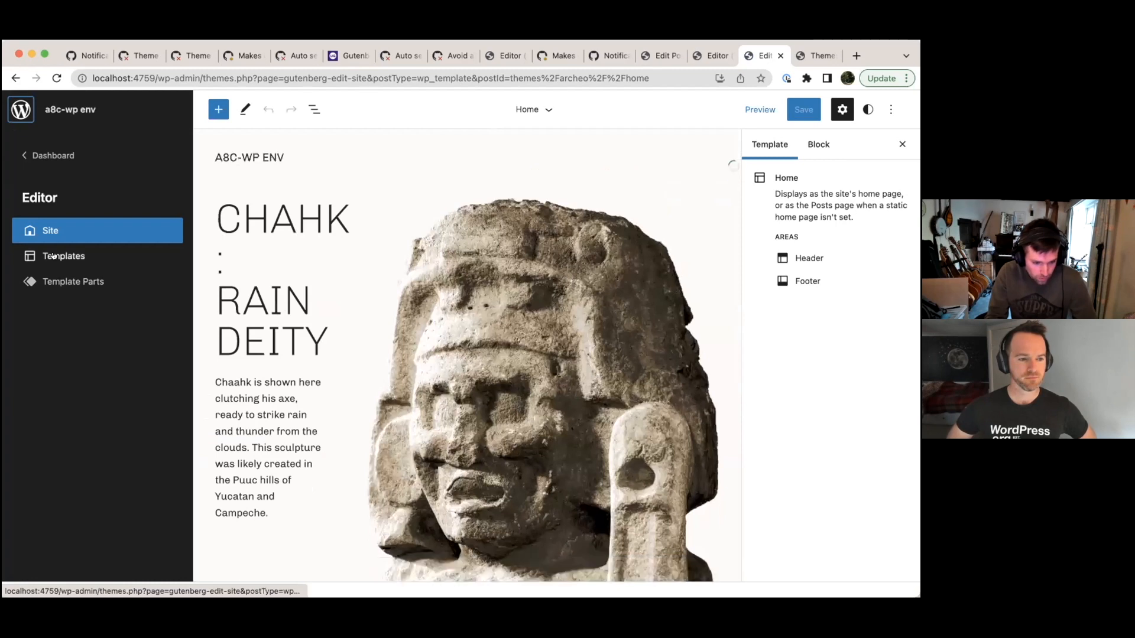
{"action": "left_click", "coordinate": [64, 255]}
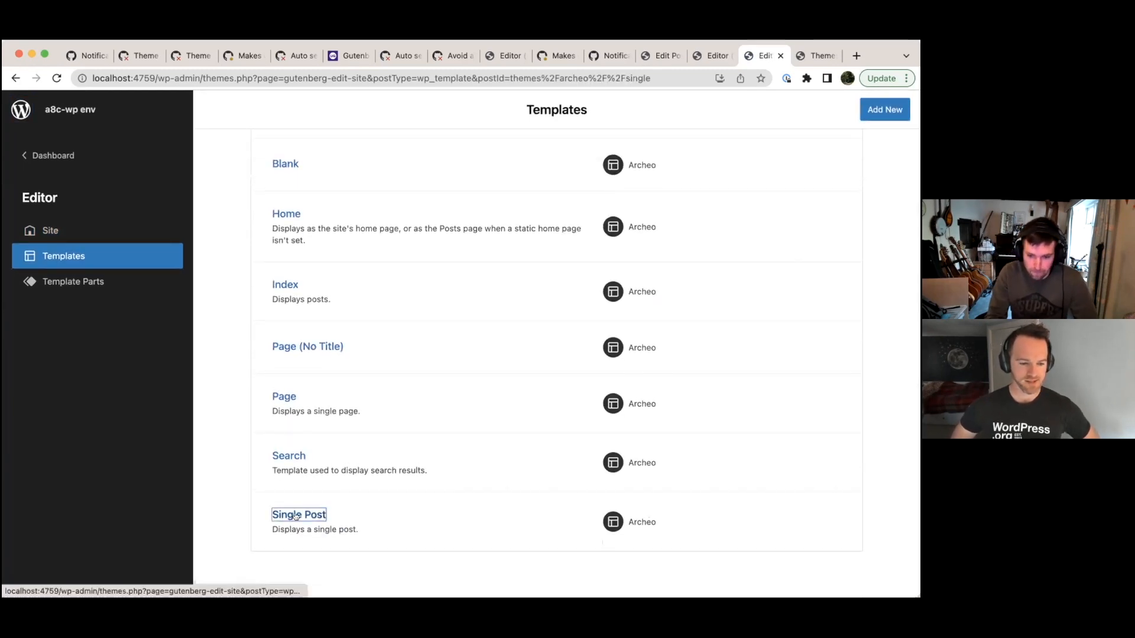
- Open the Single Post template and scroll through its date, title, image and content blocks
{"action": "left_click", "coordinate": [298, 513]}
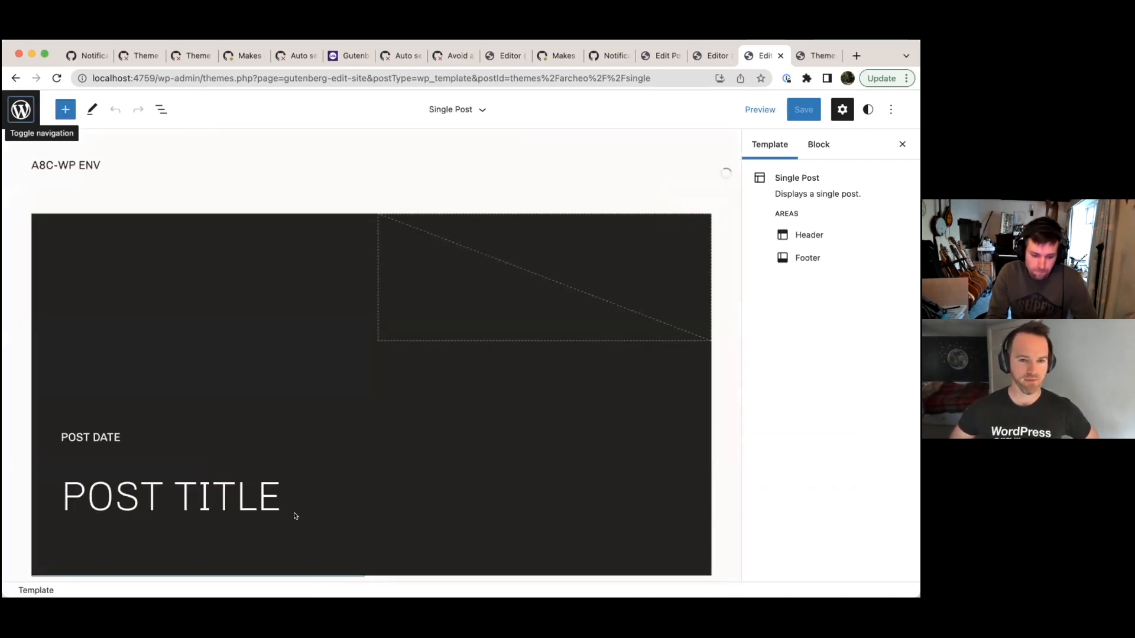
{"action": "scroll", "scroll_direction": "down", "scroll_amount": 3}
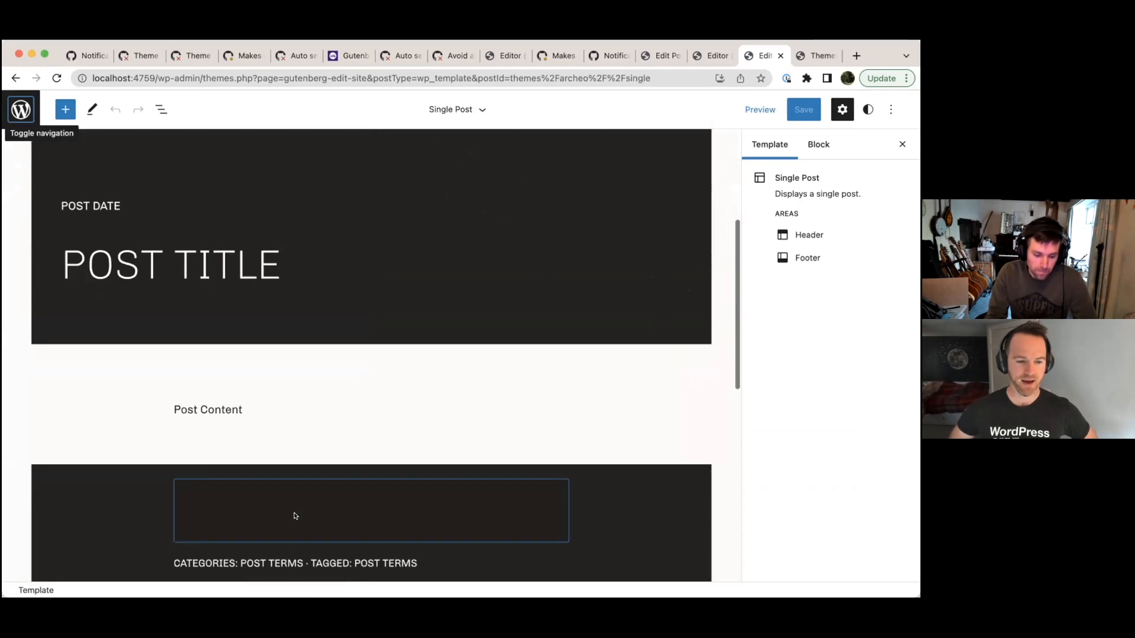
{"action": "scroll", "scroll_direction": "down", "scroll_amount": 3}
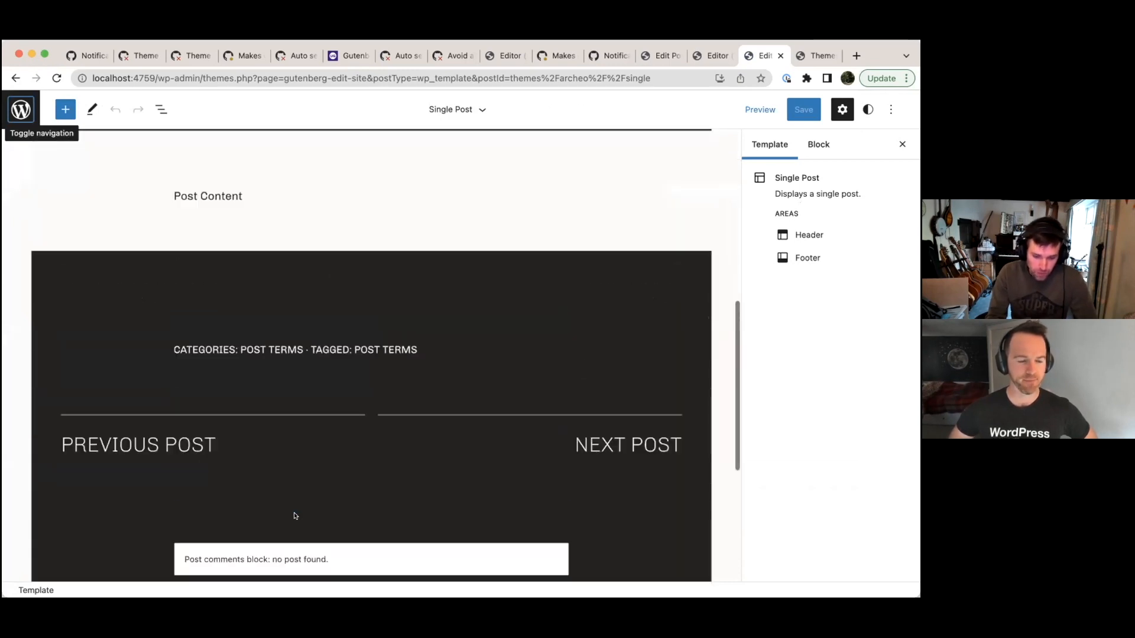
{"action": "scroll", "scroll_direction": "up", "scroll_amount": 3}
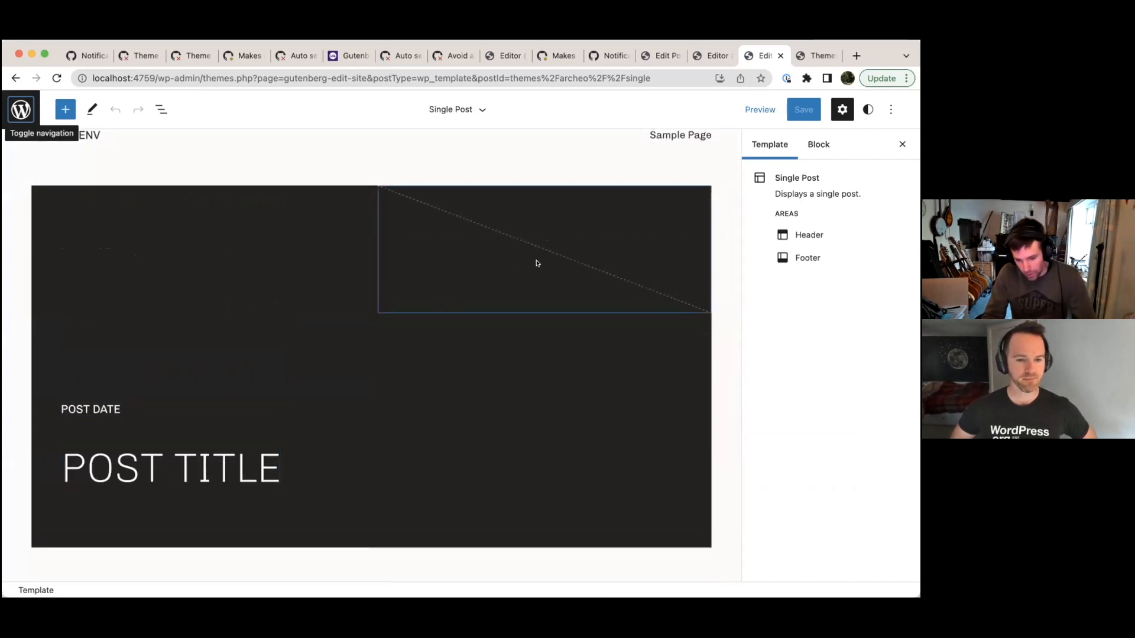
- Inspect the featured image, Columns and Cover blocks, and show the List View outline
{"action": "left_click", "coordinate": [543, 250]}
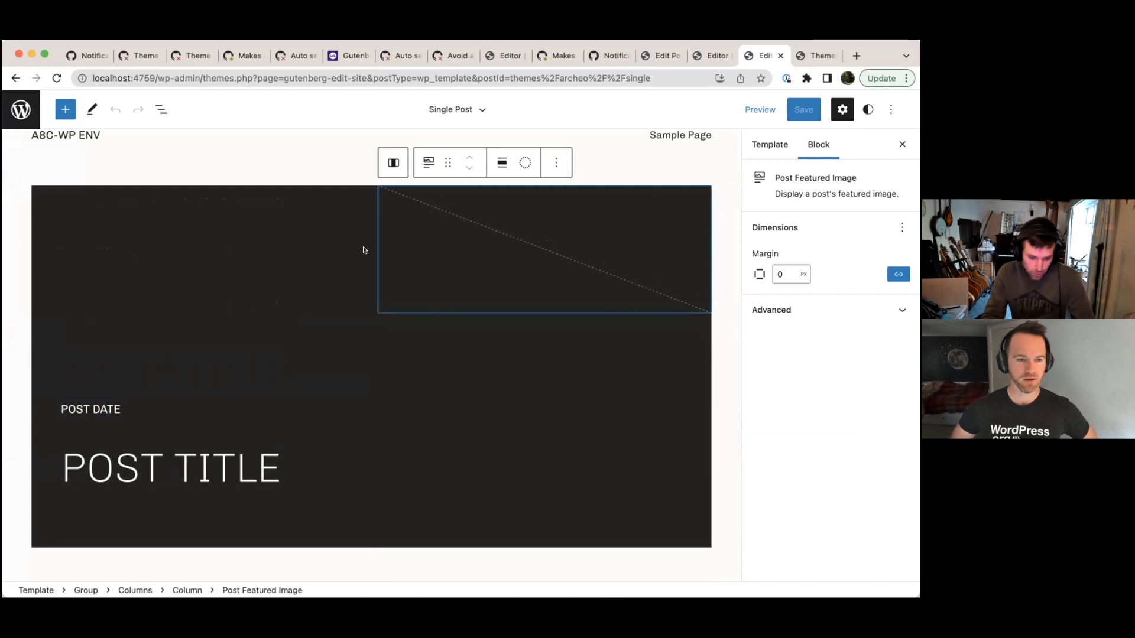
{"action": "left_click", "coordinate": [392, 162]}
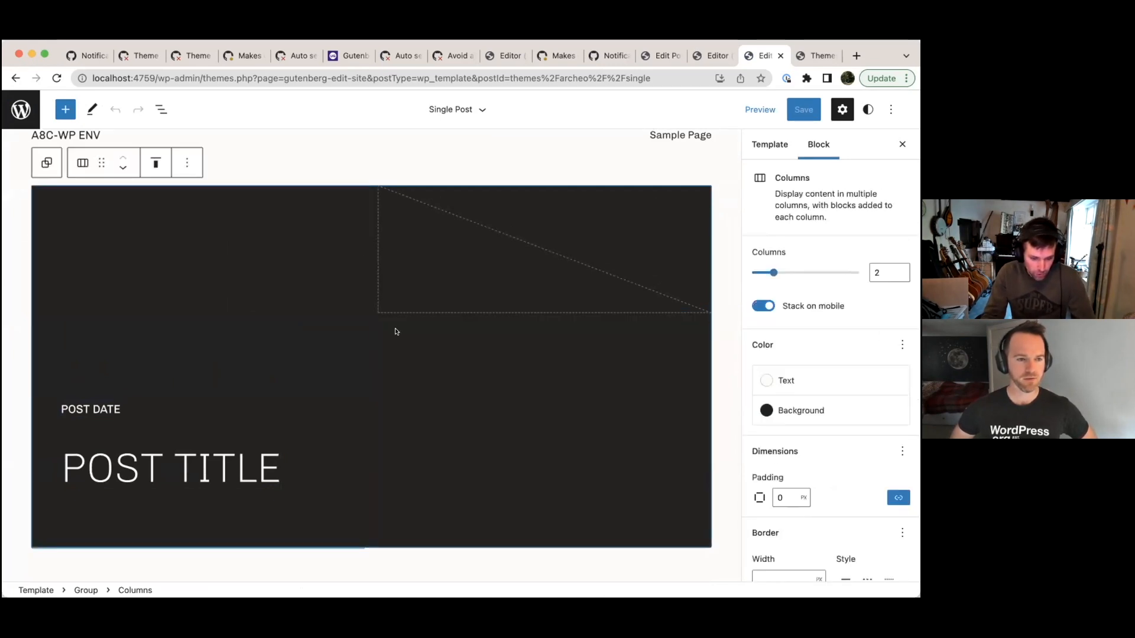
{"action": "left_click", "coordinate": [91, 409]}
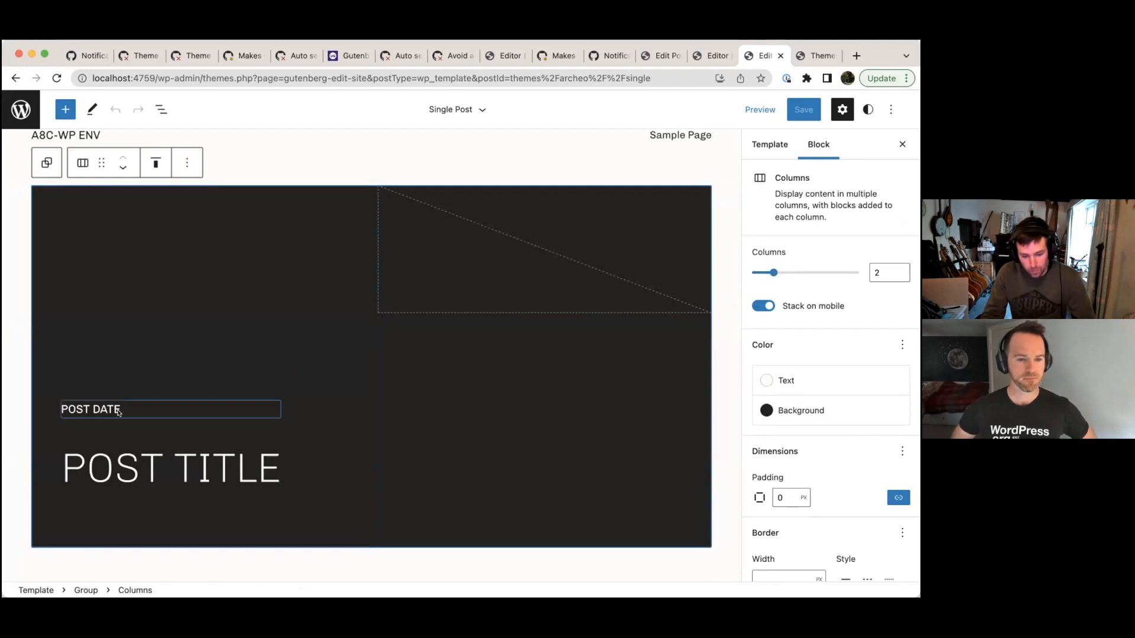
{"action": "left_click", "coordinate": [181, 301]}
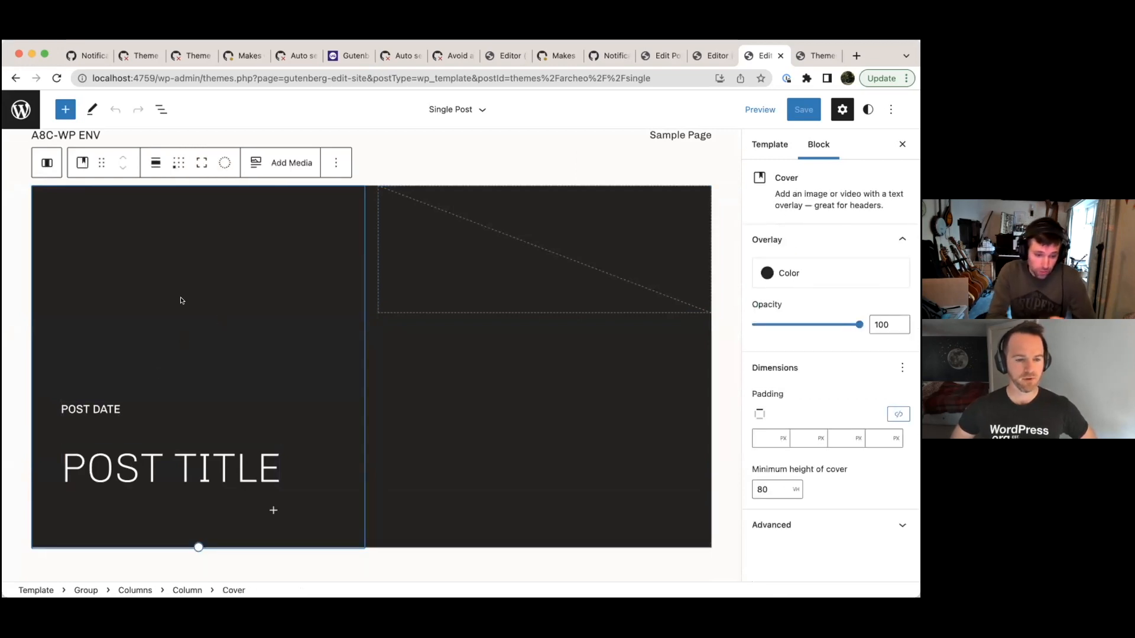
{"action": "mouse_move", "coordinate": [503, 252]}
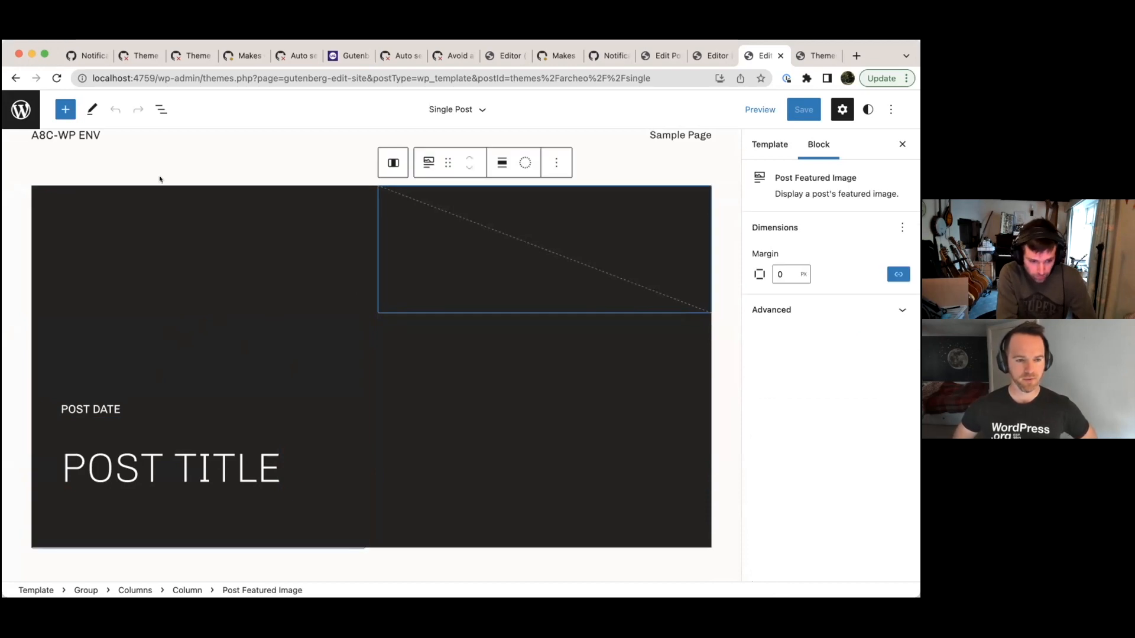
{"action": "left_click", "coordinate": [160, 109]}
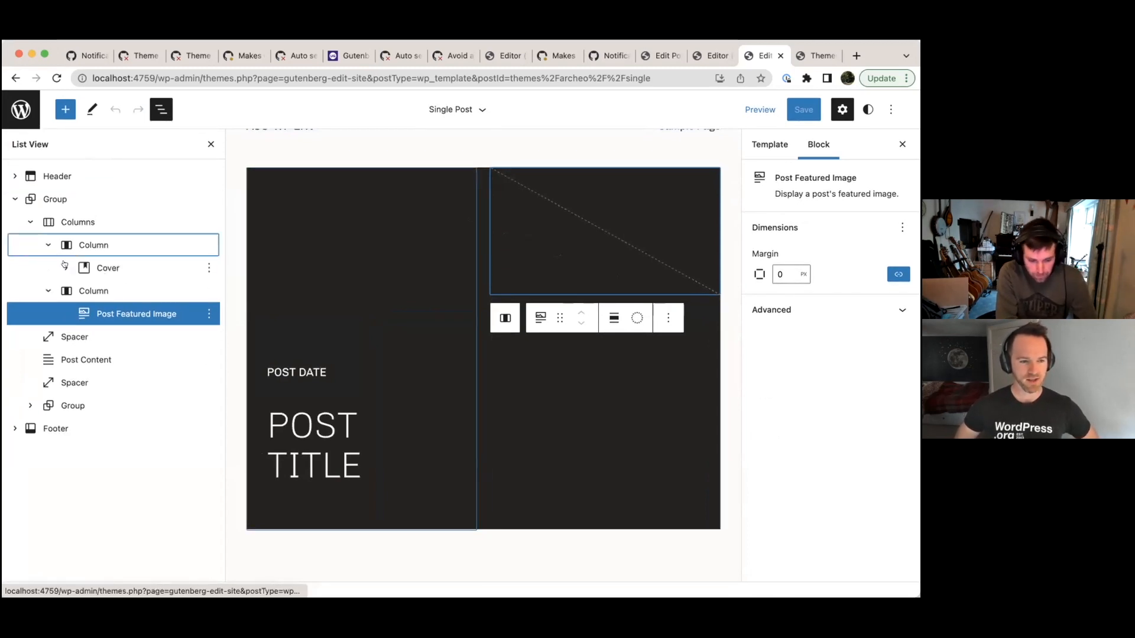
- Expand the Cover in List View, check the GitHub PR, and select the Cover
{"action": "left_click", "coordinate": [65, 267]}
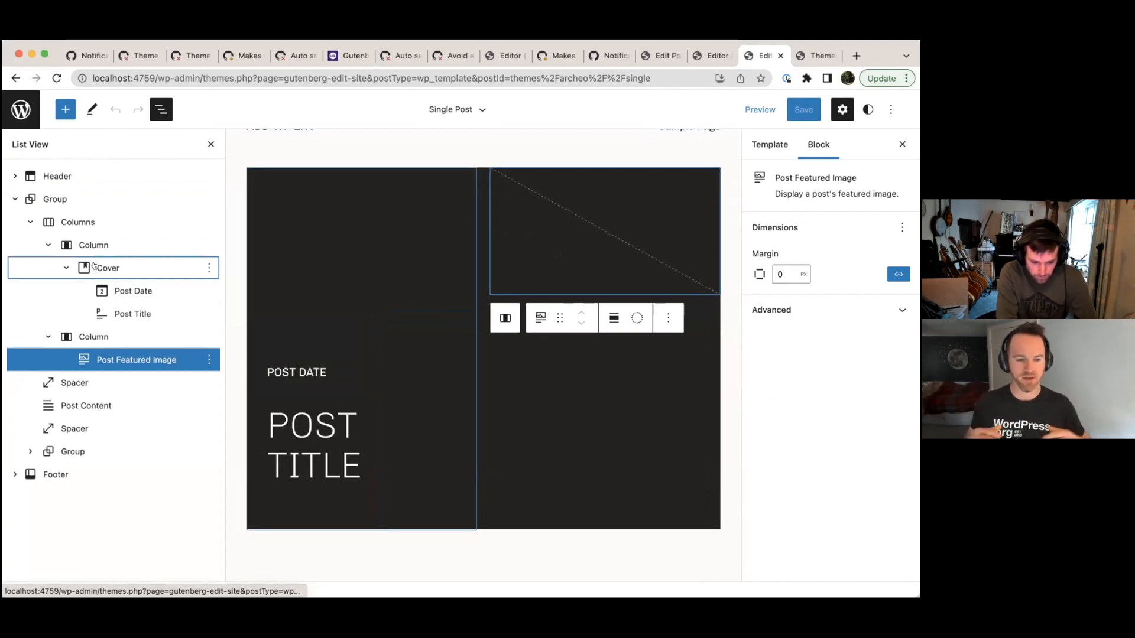
{"action": "mouse_move", "coordinate": [136, 360]}
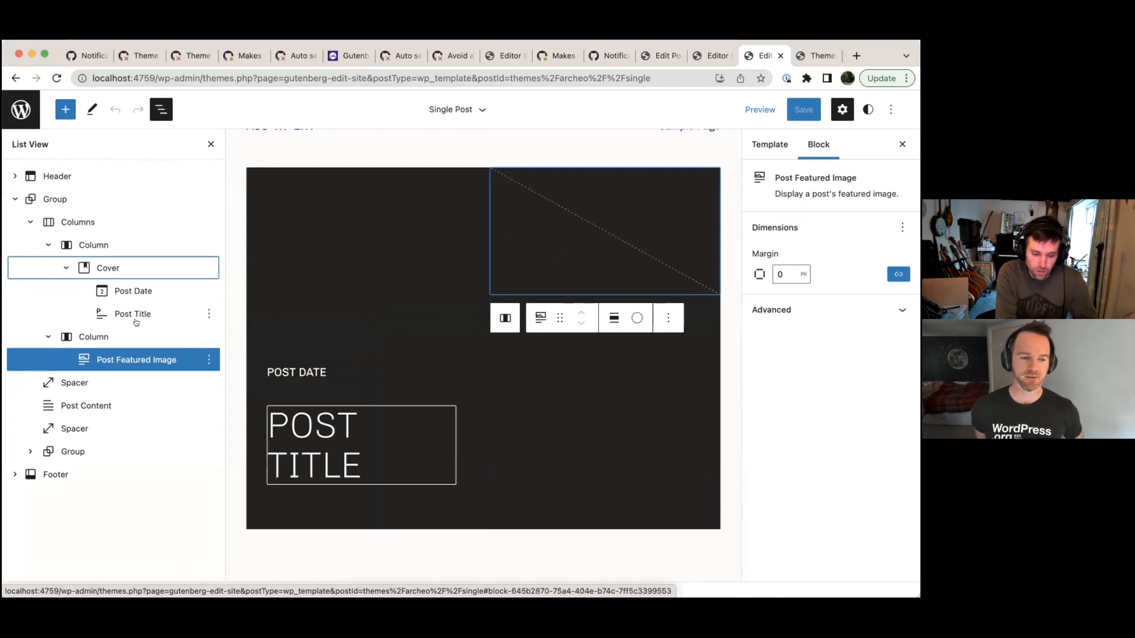
{"action": "mouse_move", "coordinate": [162, 273]}
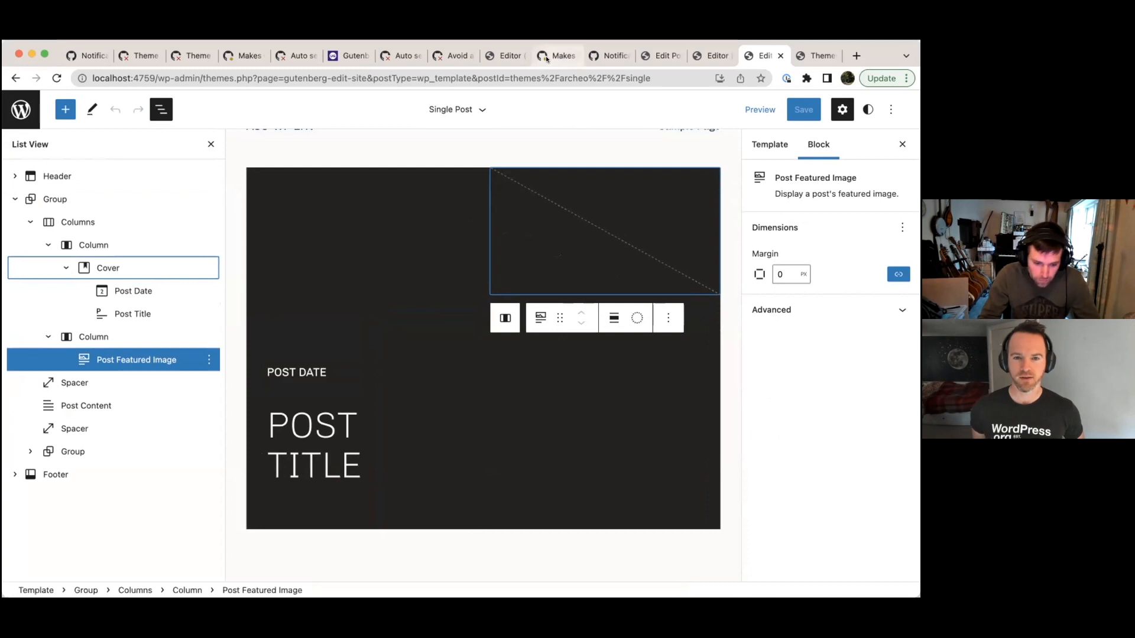
{"action": "left_click", "coordinate": [555, 55]}
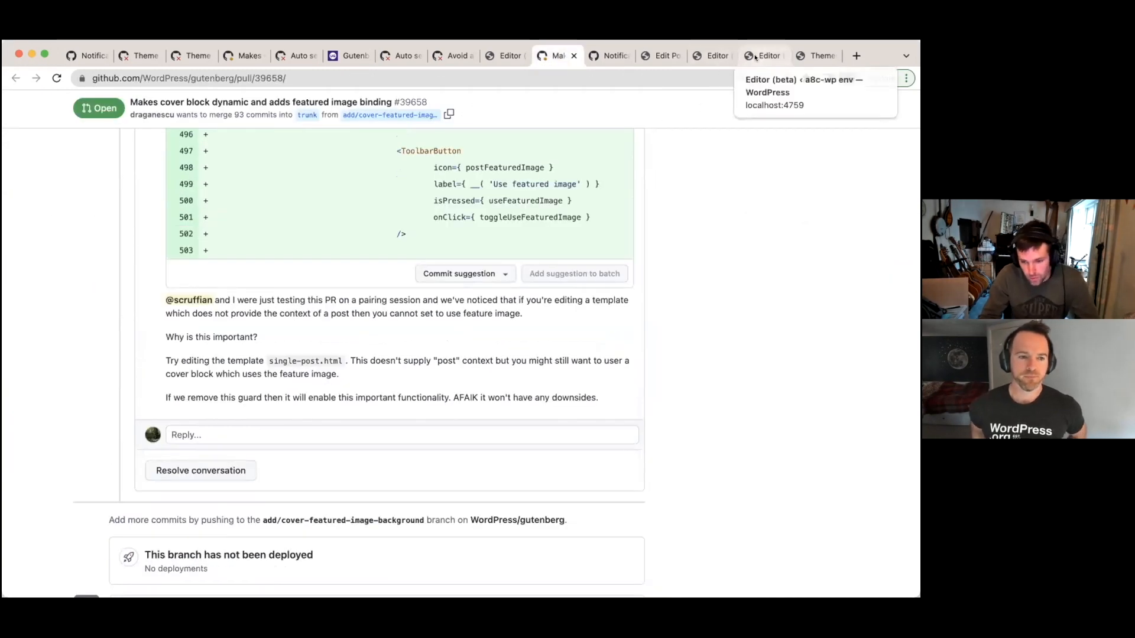
{"action": "left_click", "coordinate": [761, 55]}
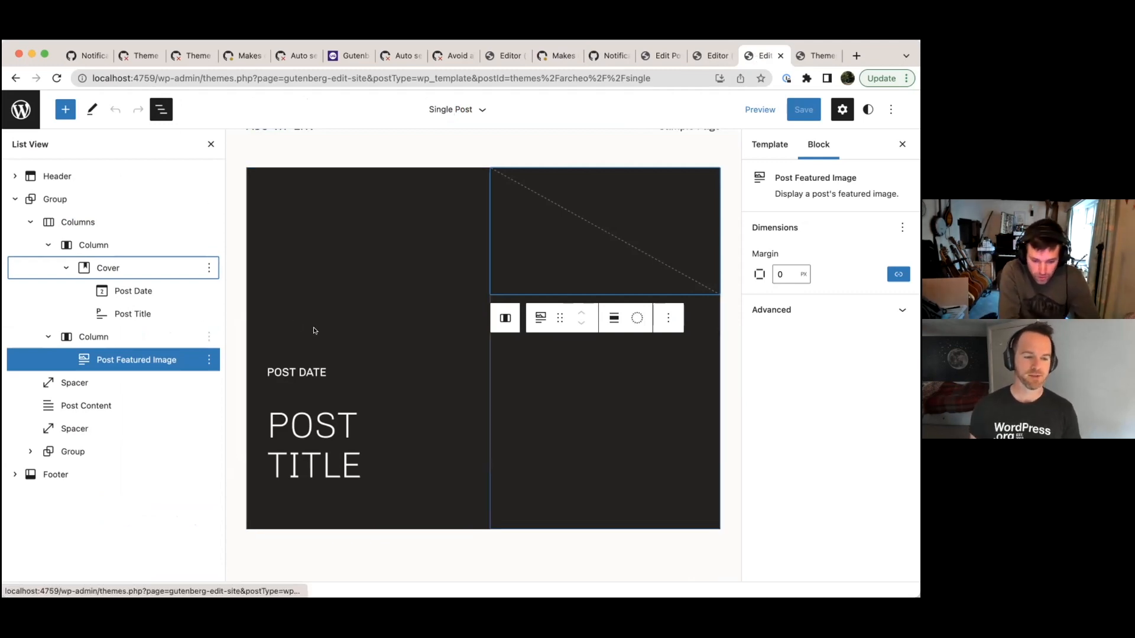
{"action": "left_click", "coordinate": [108, 267]}
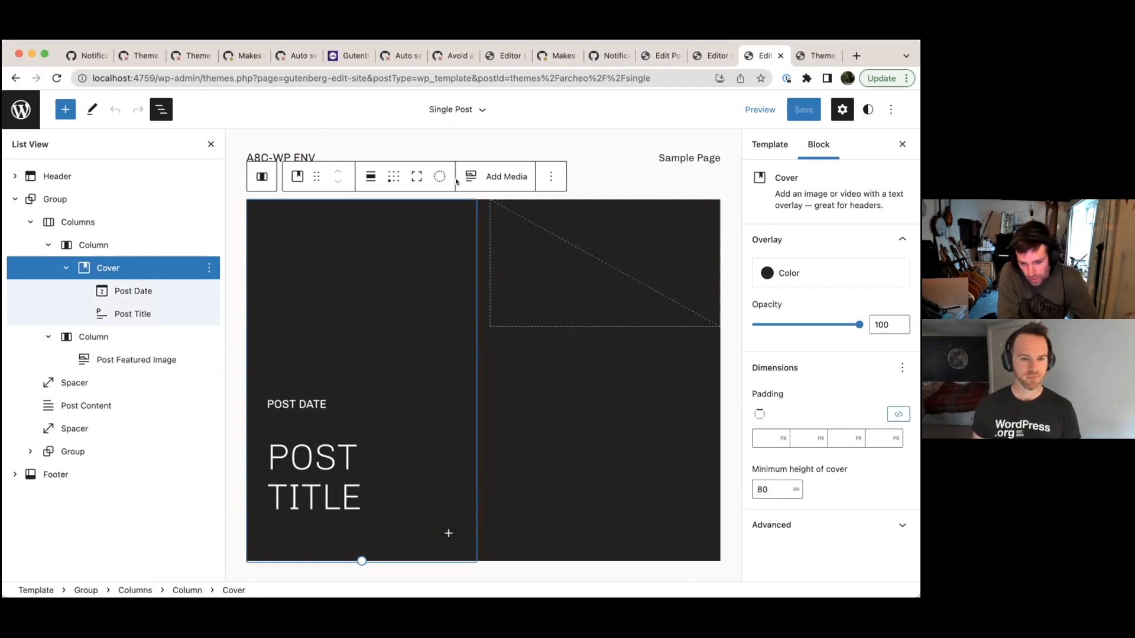
{"action": "mouse_move", "coordinate": [470, 176]}
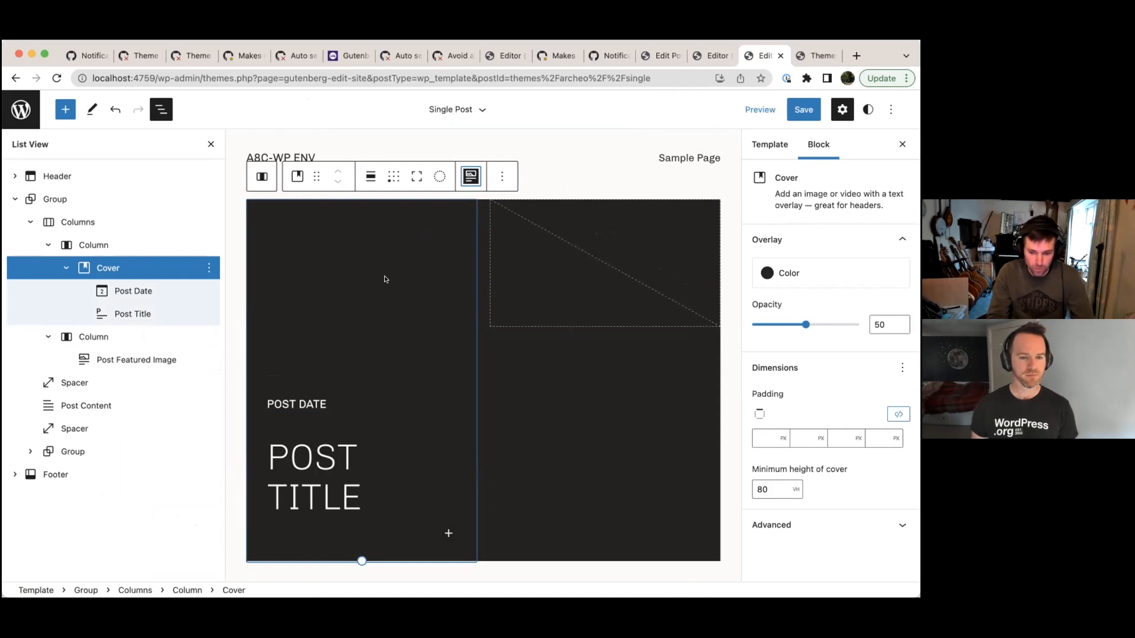
- Save the Single Post template with the featured-image cover at 50% overlay
{"action": "left_click", "coordinate": [802, 109]}
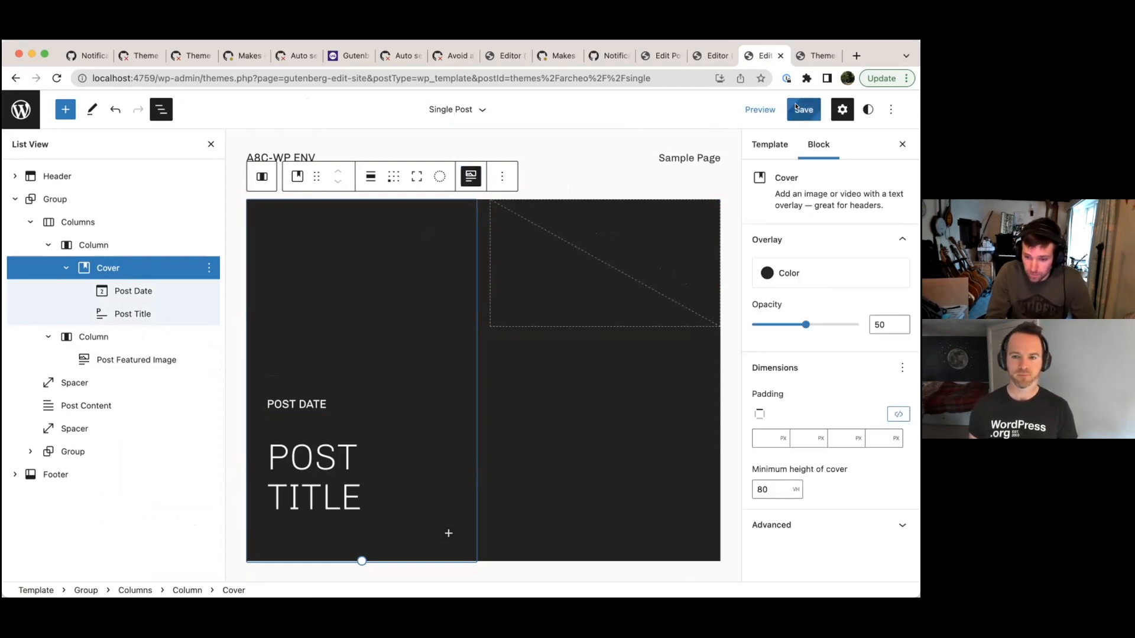
{"action": "left_click", "coordinate": [802, 109]}
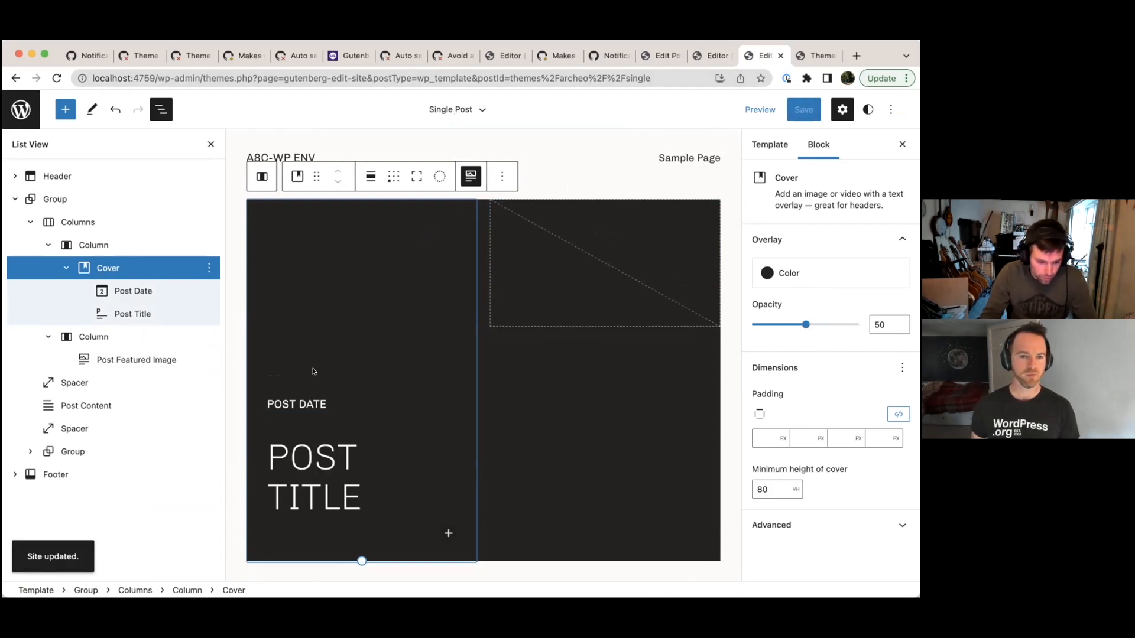
{"action": "mouse_move", "coordinate": [661, 96]}
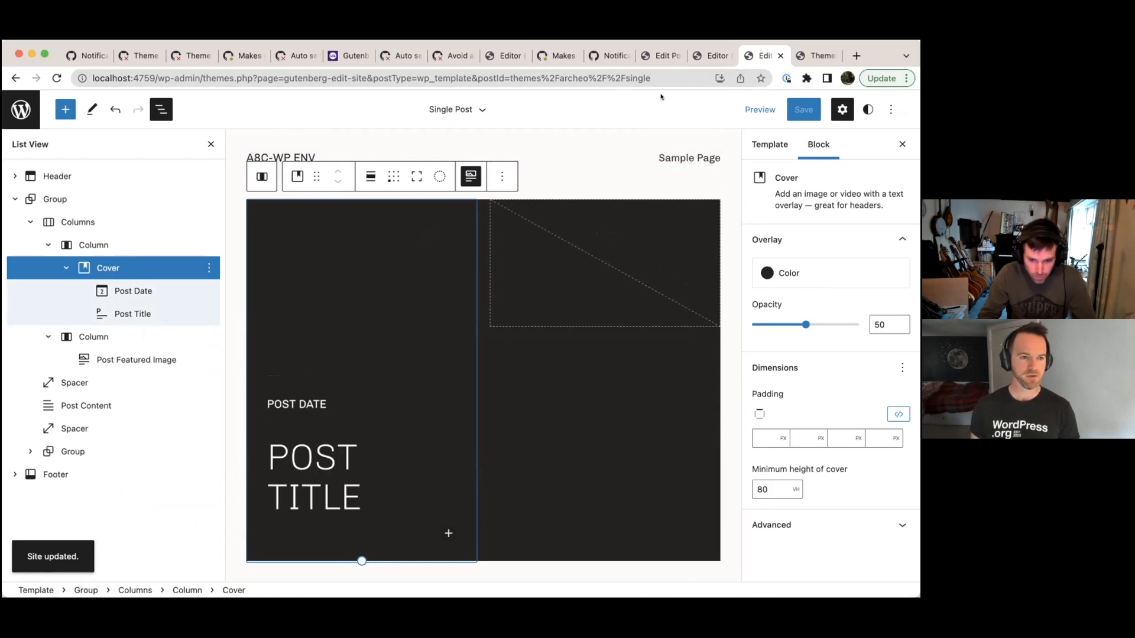
{"action": "left_click", "coordinate": [813, 55]}
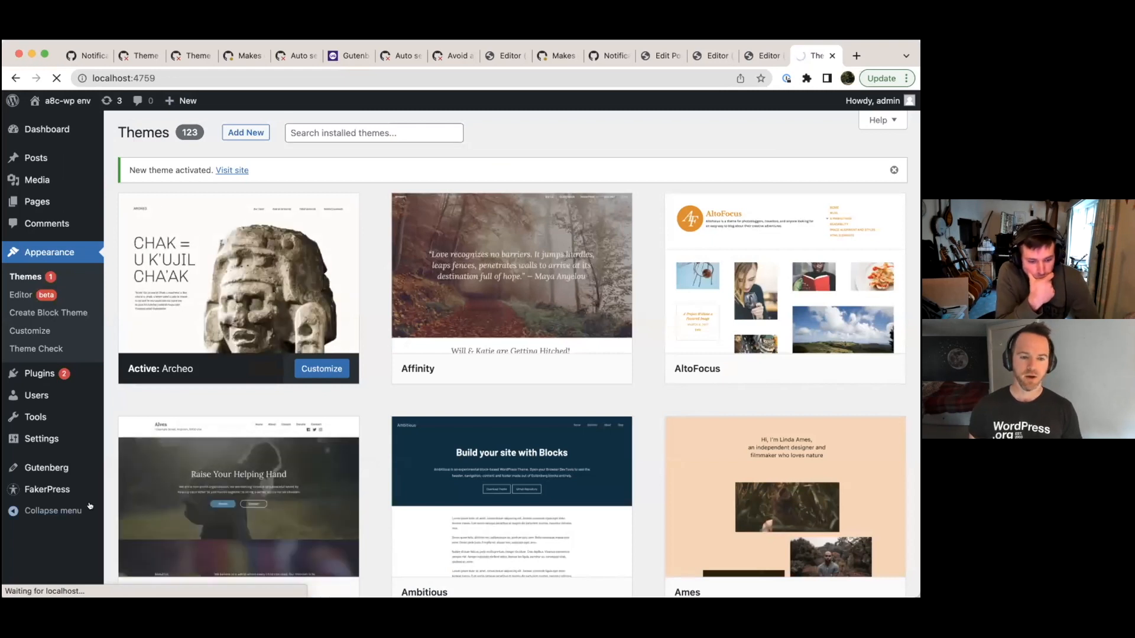
- Visit the site and check the post's date and title over the train photo
{"action": "left_click", "coordinate": [231, 170]}
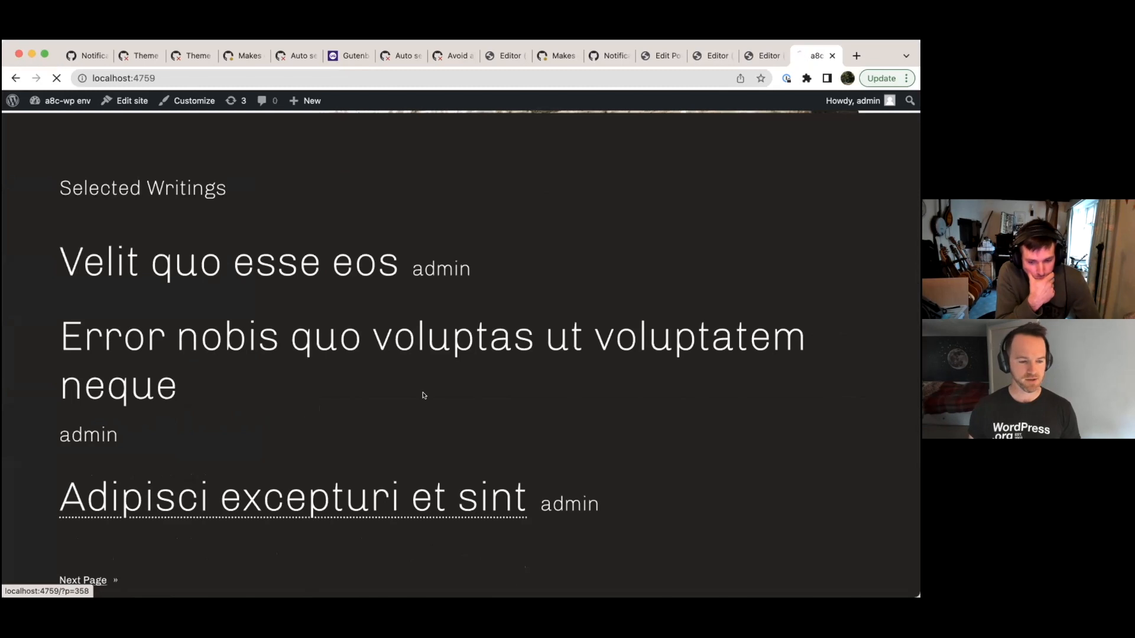
{"action": "mouse_move", "coordinate": [507, 344]}
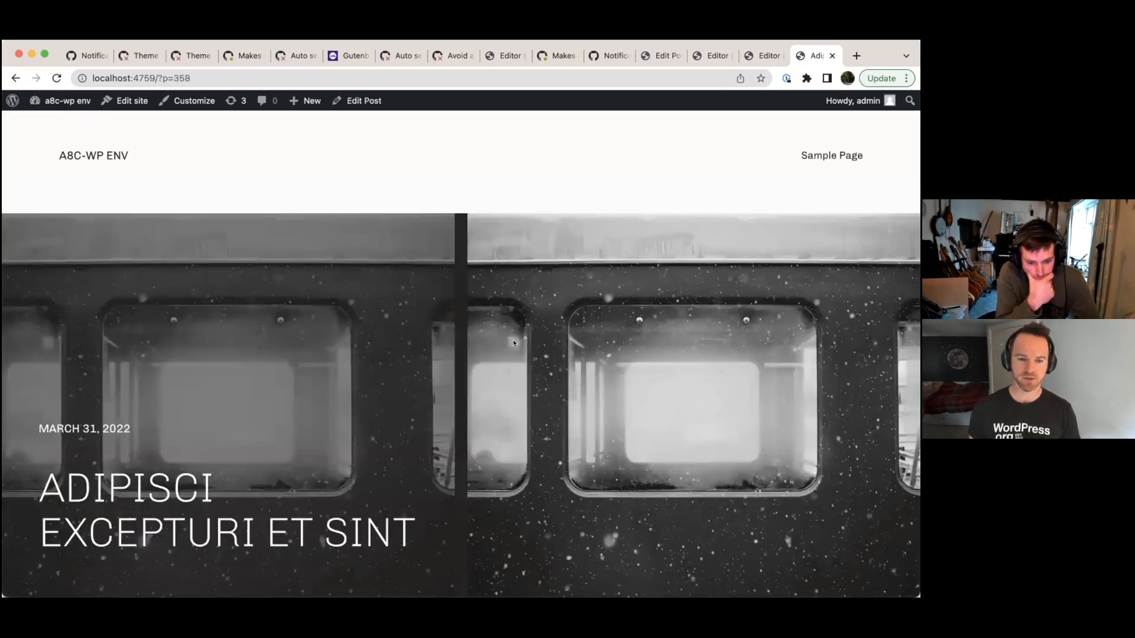
{"action": "scroll", "scroll_direction": "down", "scroll_amount": 3}
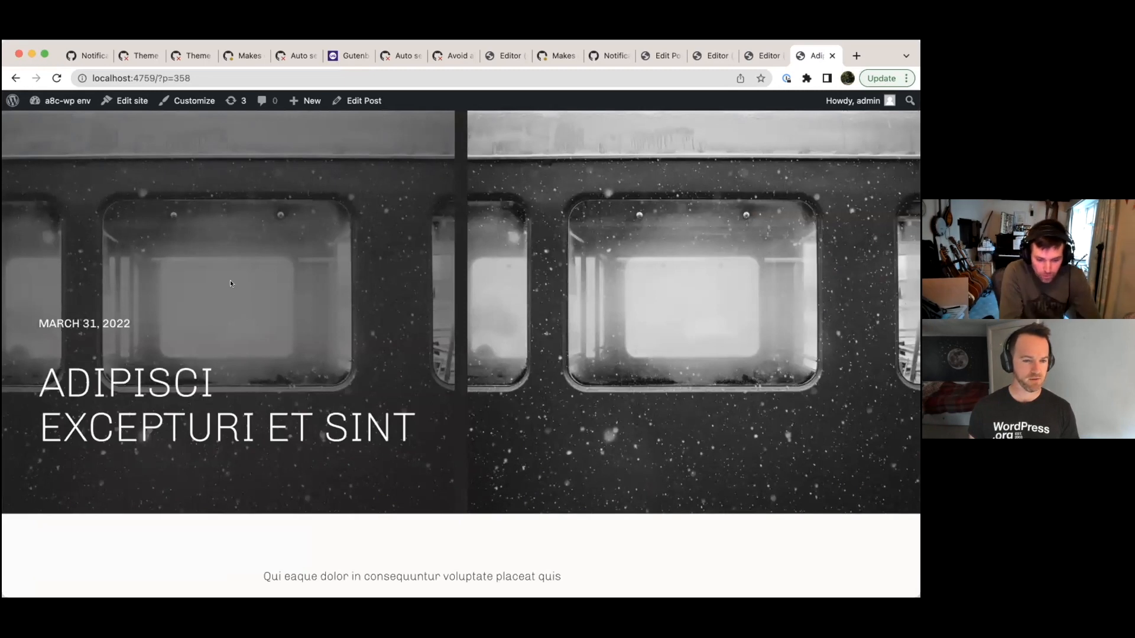
{"action": "mouse_move", "coordinate": [364, 361]}
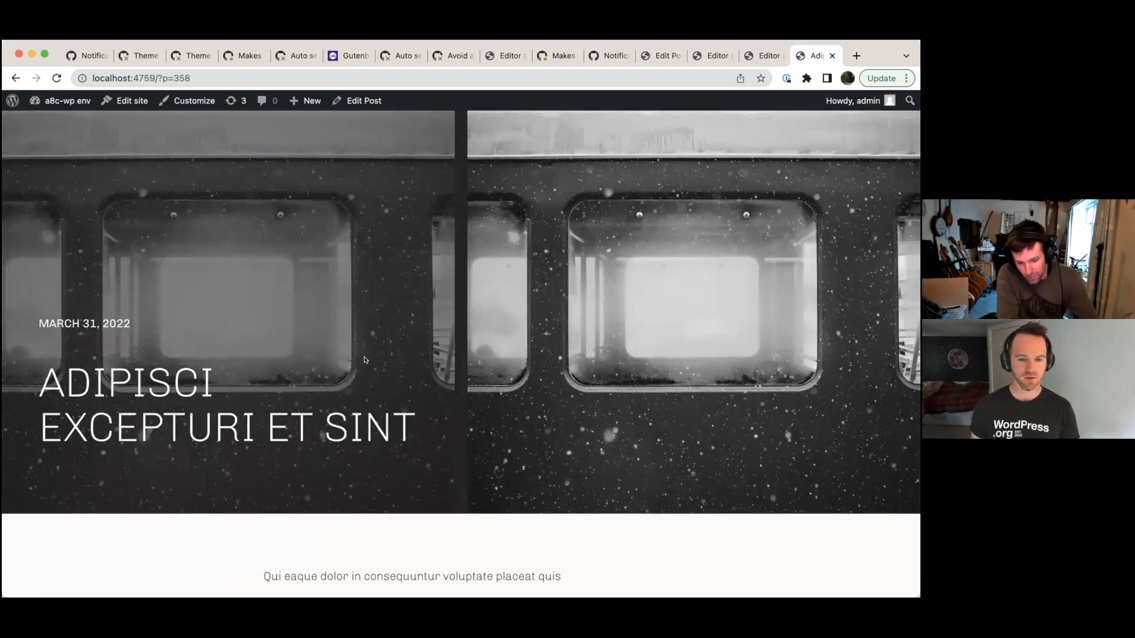
{"action": "scroll", "scroll_direction": "up", "scroll_amount": 3}
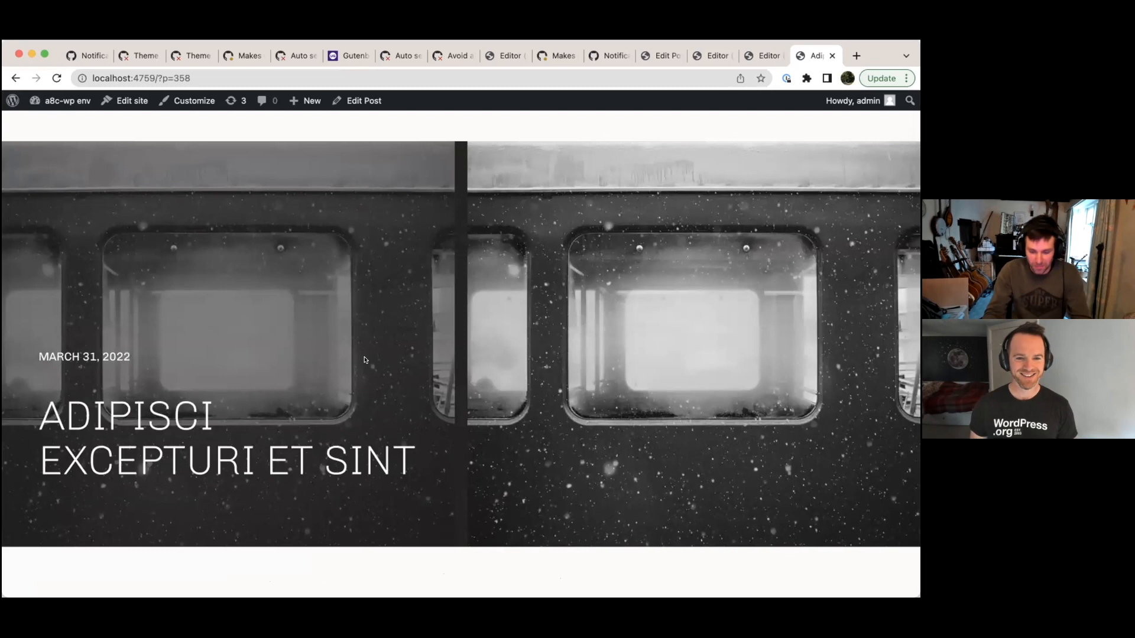
{"action": "mouse_move", "coordinate": [274, 330]}
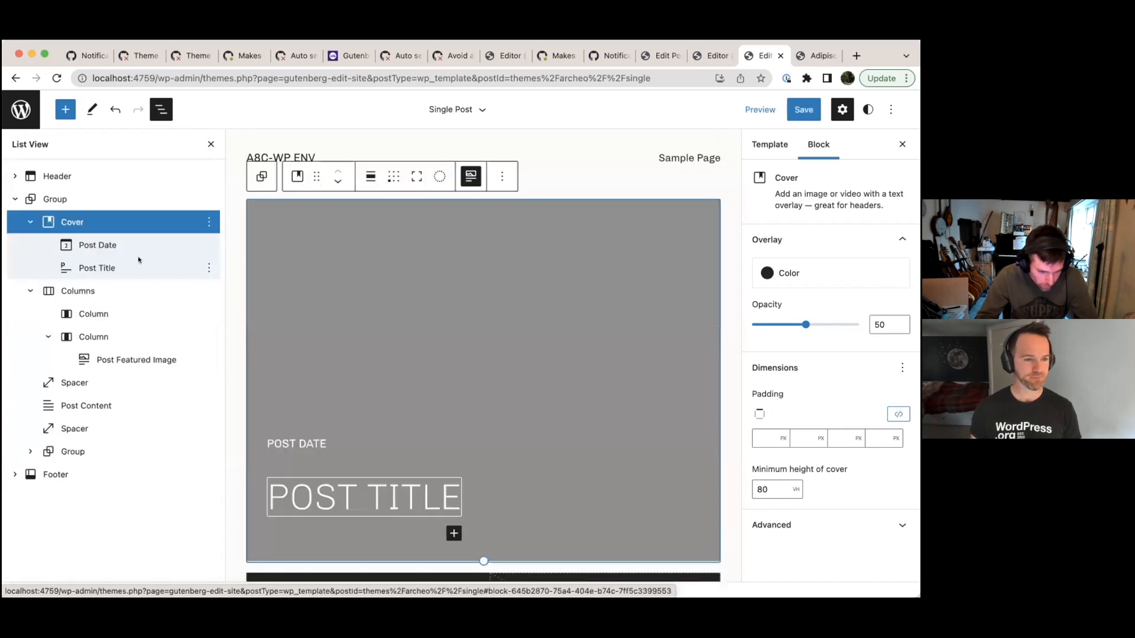
- Delete the leftover Columns block holding the Post Featured Image
{"action": "left_click", "coordinate": [209, 290]}
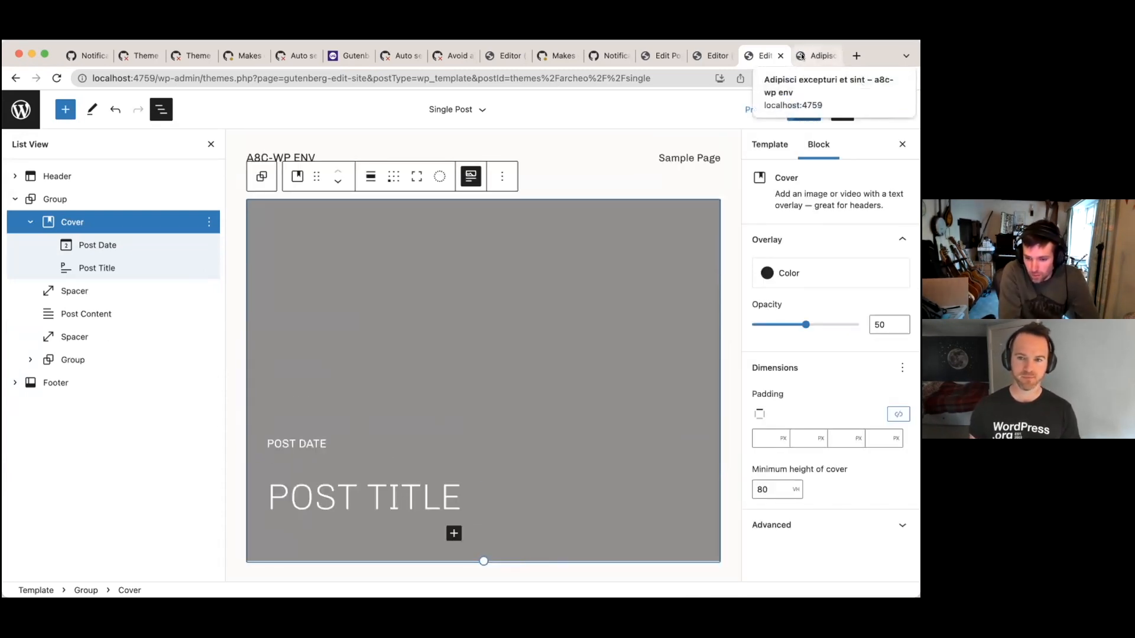
{"action": "left_click", "coordinate": [817, 56]}
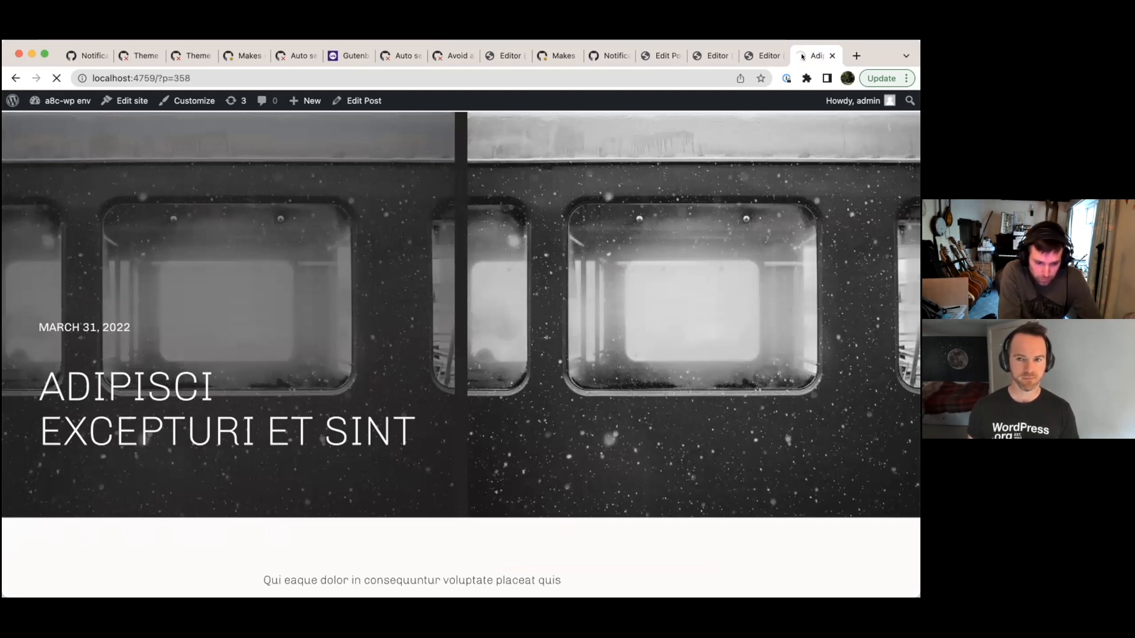
- Scroll the reloaded post to confirm the single full-width train photo cover
{"action": "scroll", "scroll_direction": "down", "scroll_amount": 3}
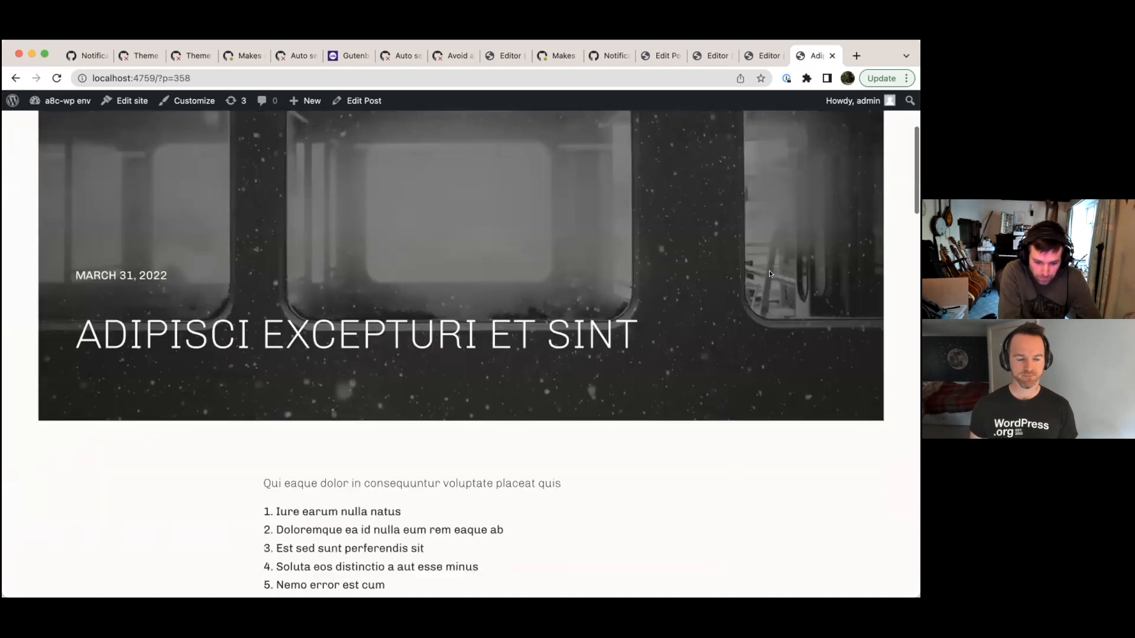
{"action": "scroll", "scroll_direction": "up", "scroll_amount": 3}
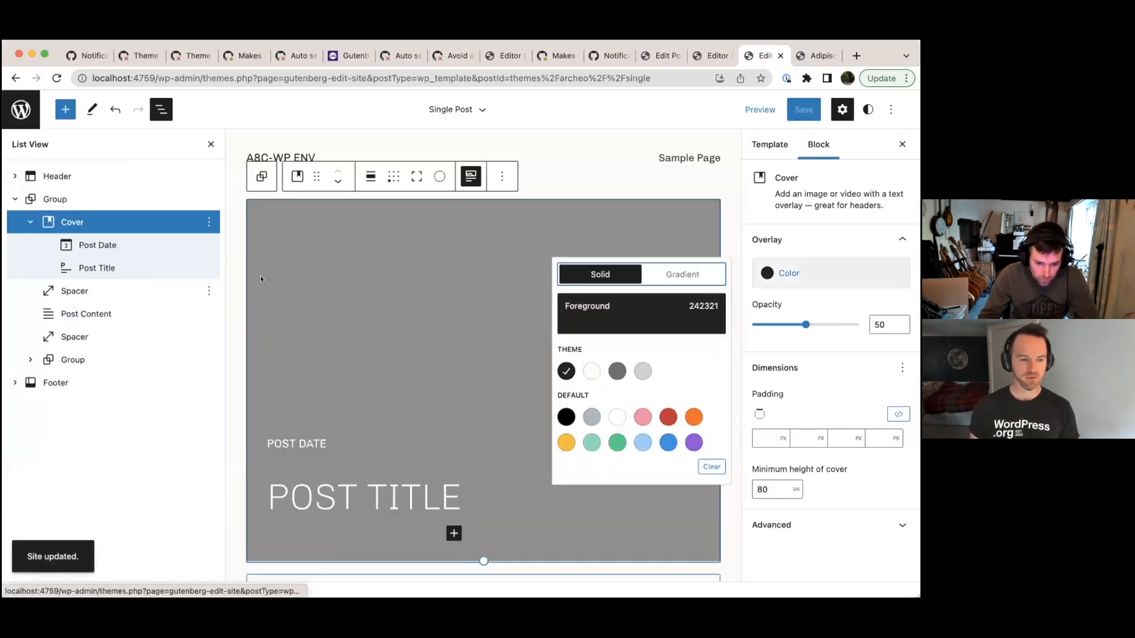
{"action": "left_click", "coordinate": [370, 176]}
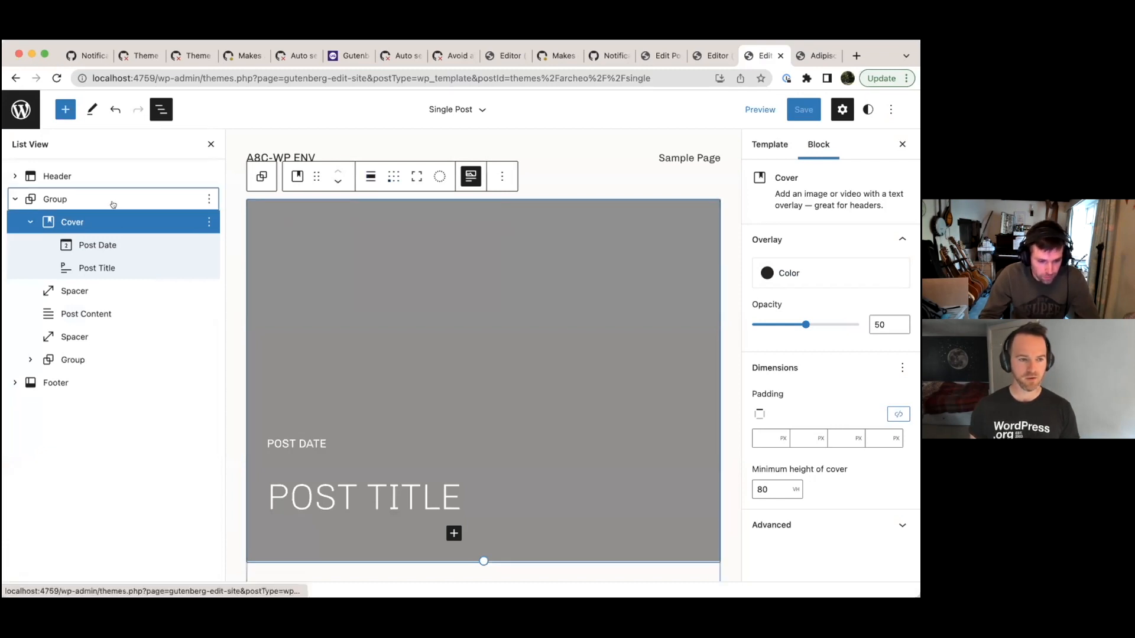
{"action": "left_click", "coordinate": [55, 199]}
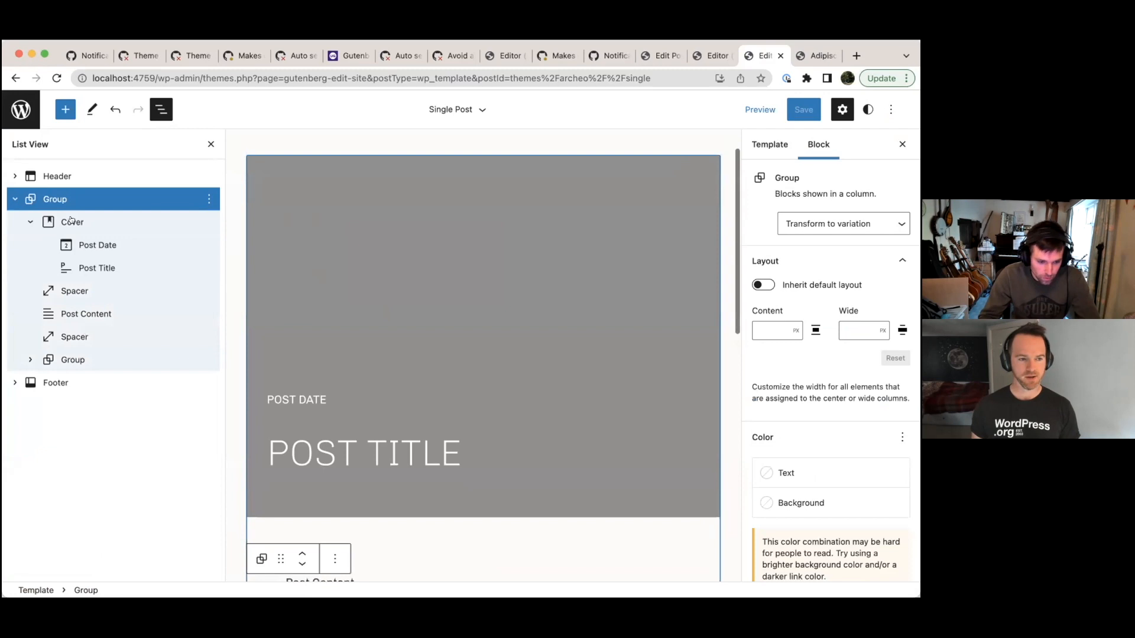
{"action": "left_click", "coordinate": [72, 222]}
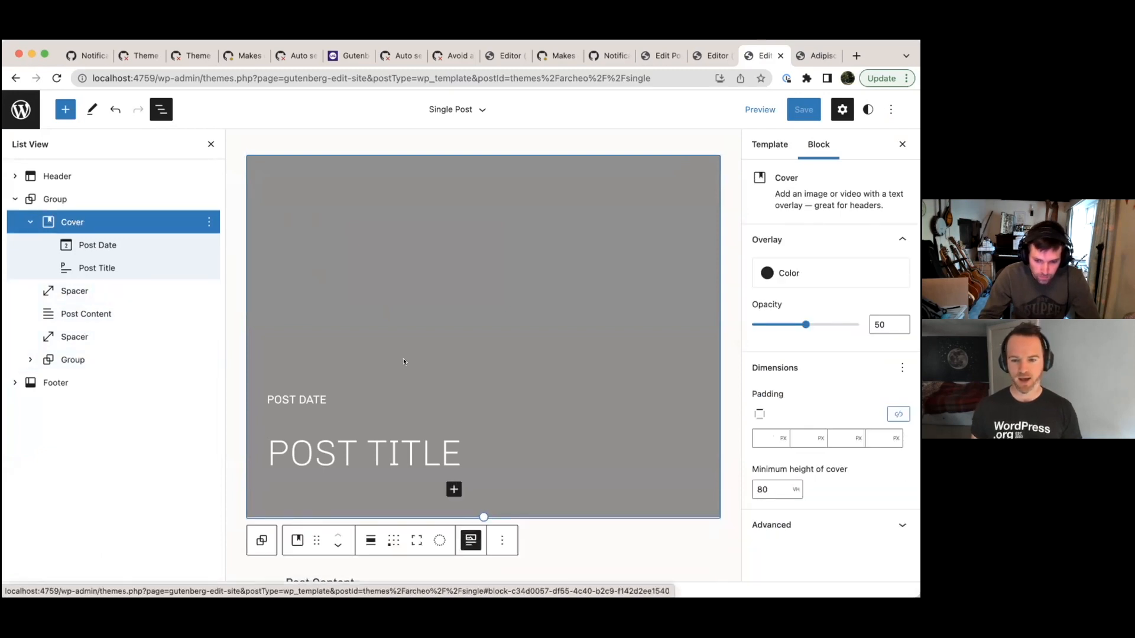
{"action": "scroll", "scroll_direction": "up", "scroll_amount": 3}
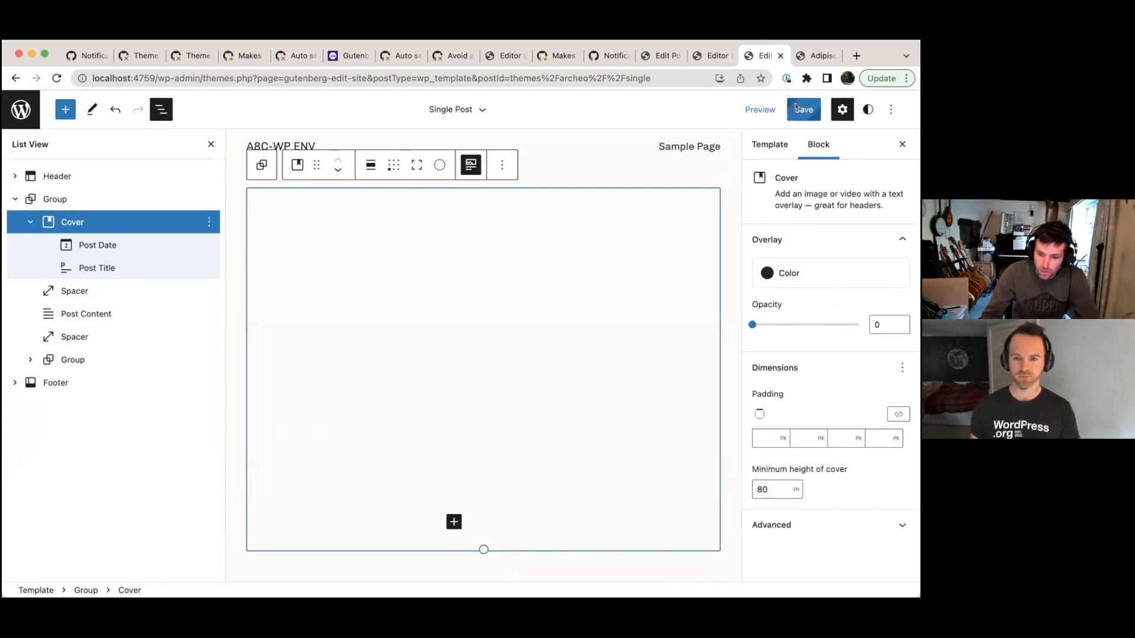
{"action": "left_click", "coordinate": [802, 109]}
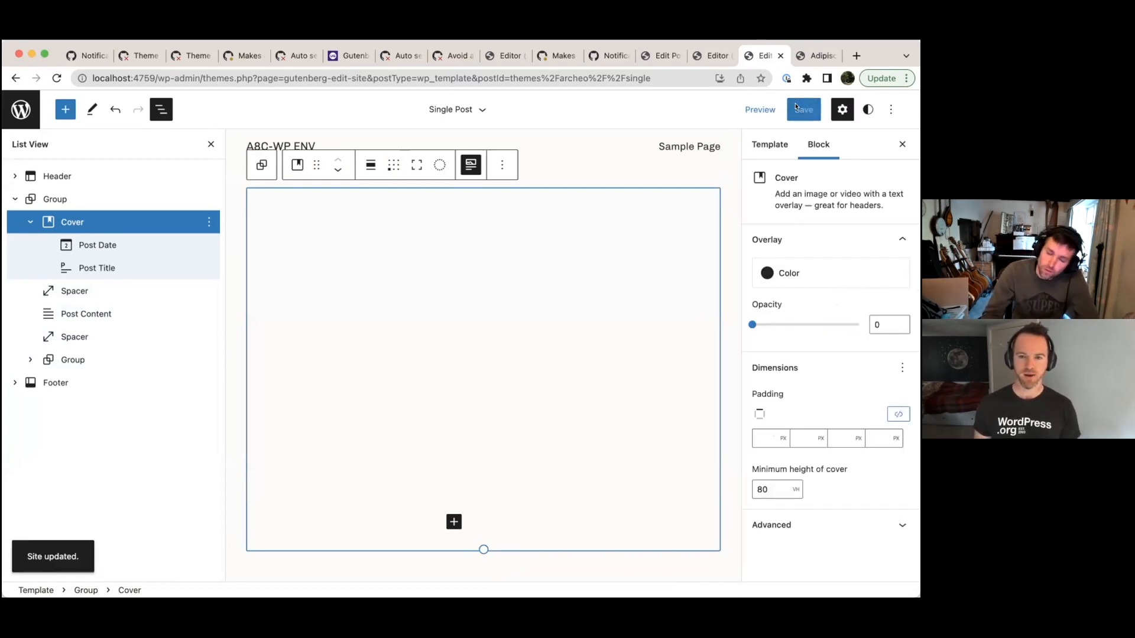
{"action": "left_click", "coordinate": [815, 55]}
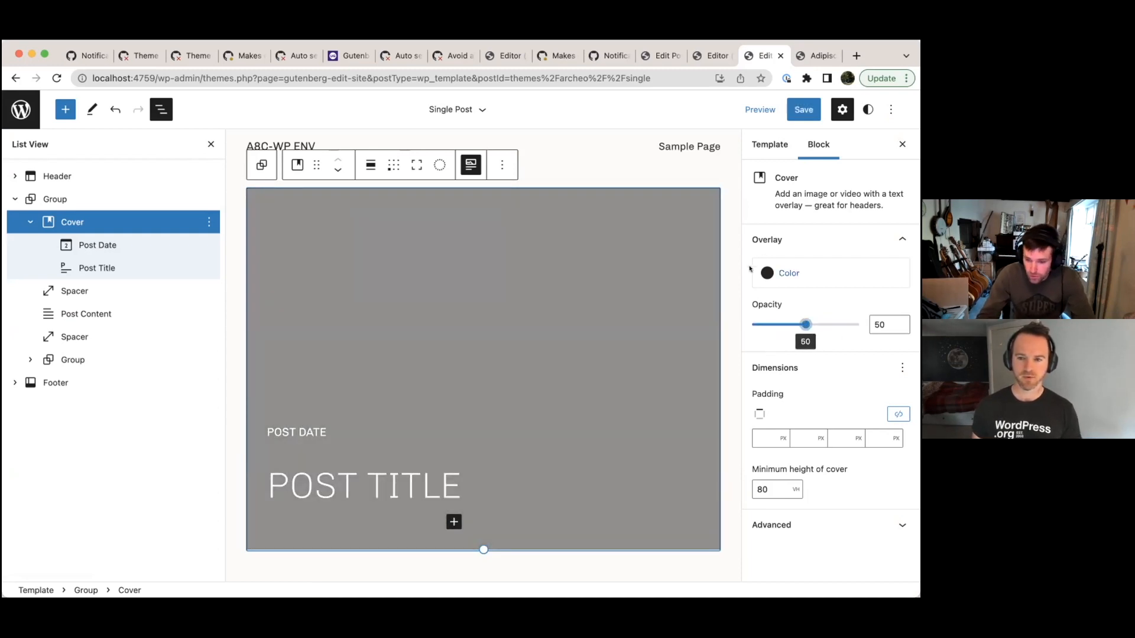
{"action": "left_click", "coordinate": [803, 110]}
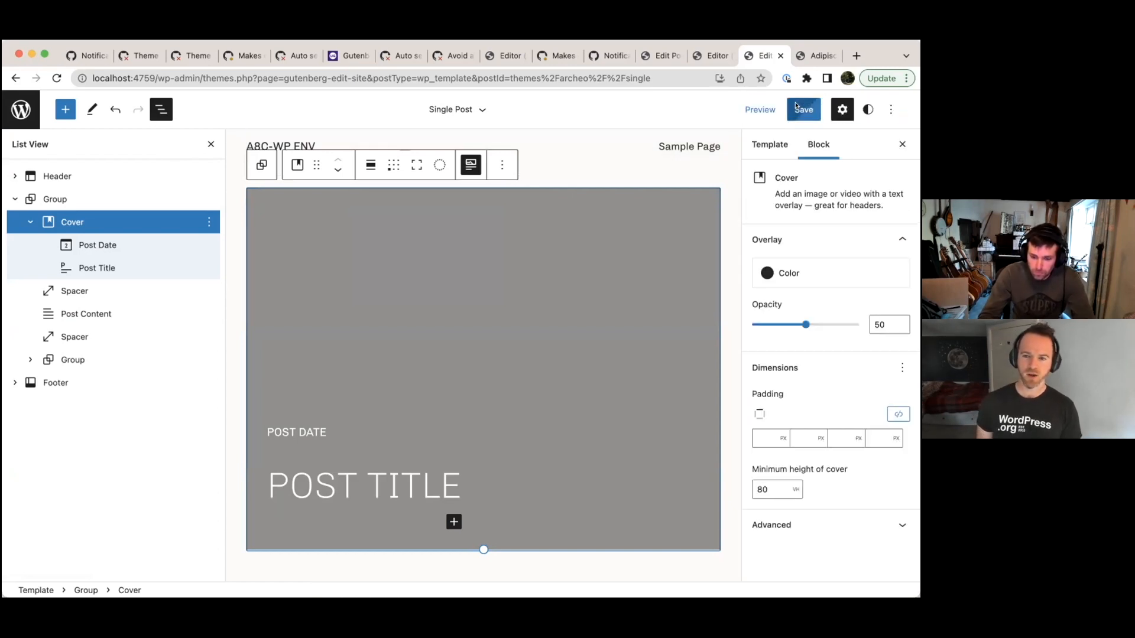
{"action": "left_click", "coordinate": [816, 55]}
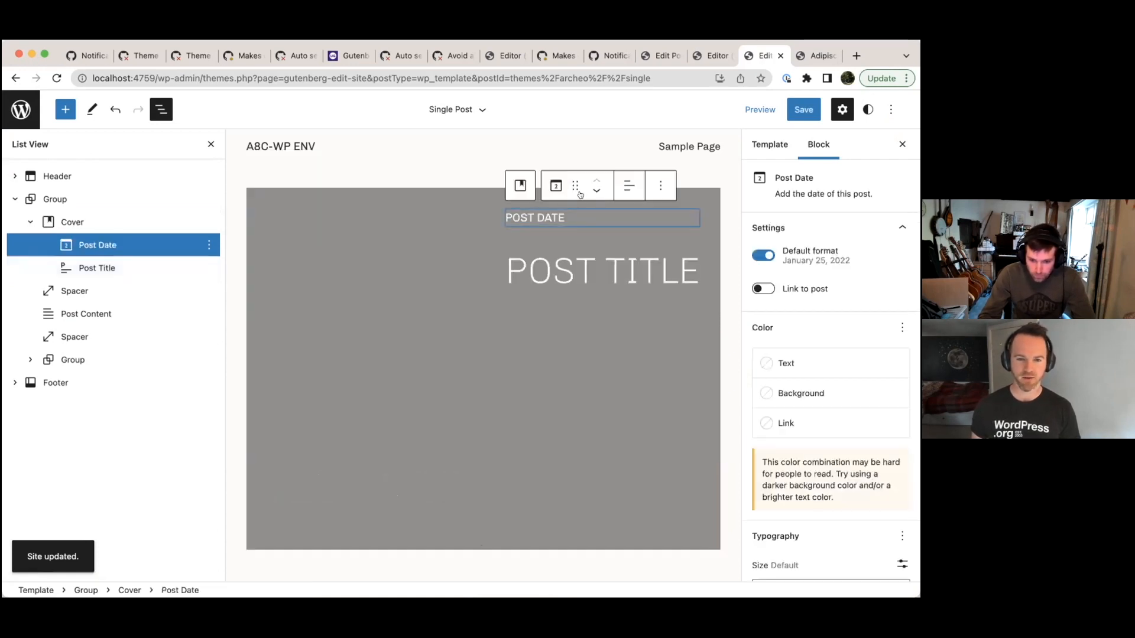
- Right-align the post date above the title in the cover and save the Single Post template
{"action": "left_click", "coordinate": [628, 185]}
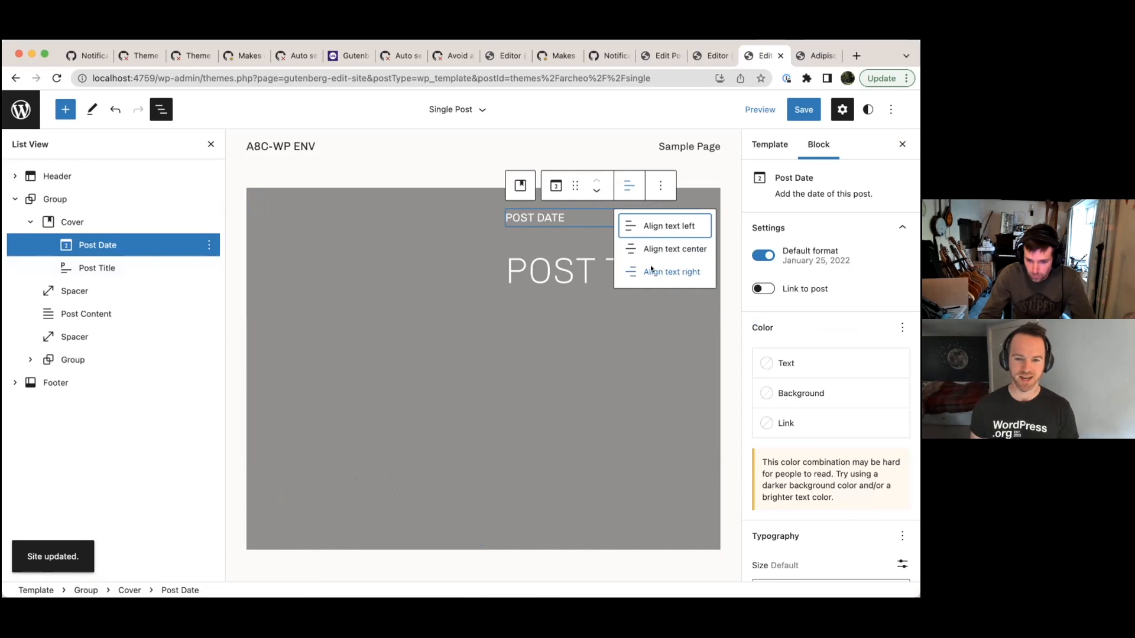
{"action": "left_click", "coordinate": [802, 109]}
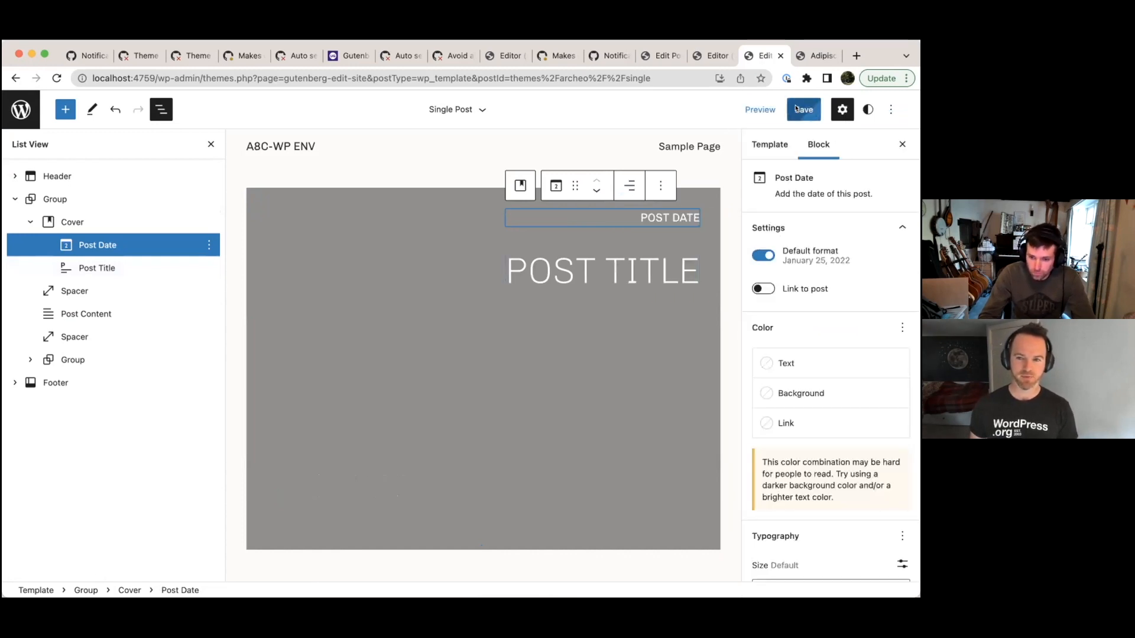
{"action": "left_click", "coordinate": [816, 55]}
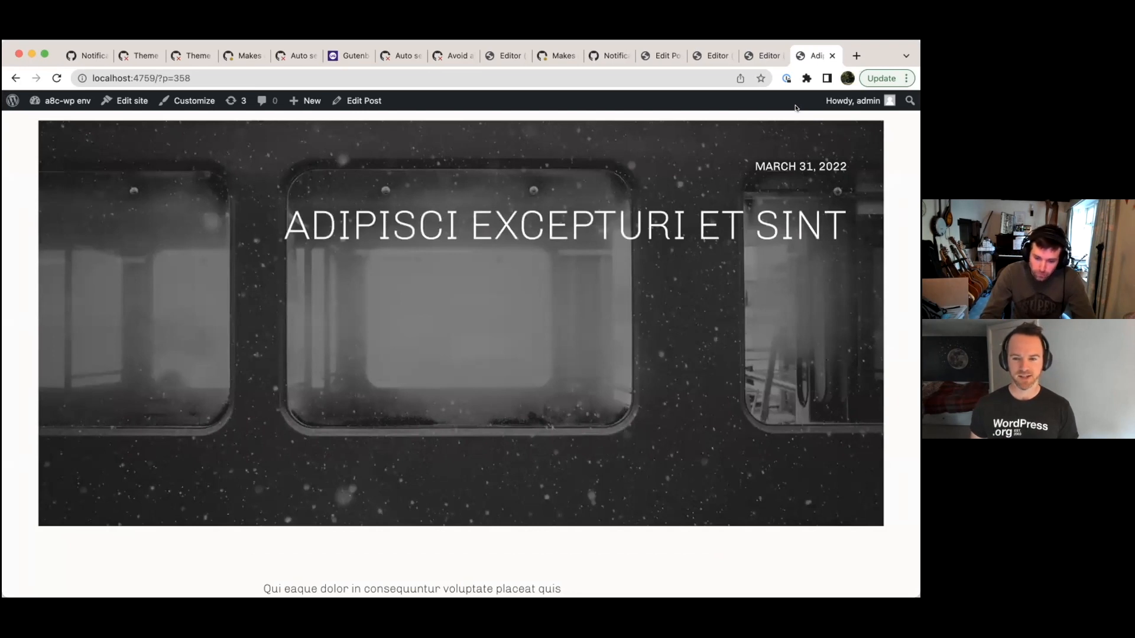
{"action": "scroll", "scroll_direction": "up", "scroll_amount": 3}
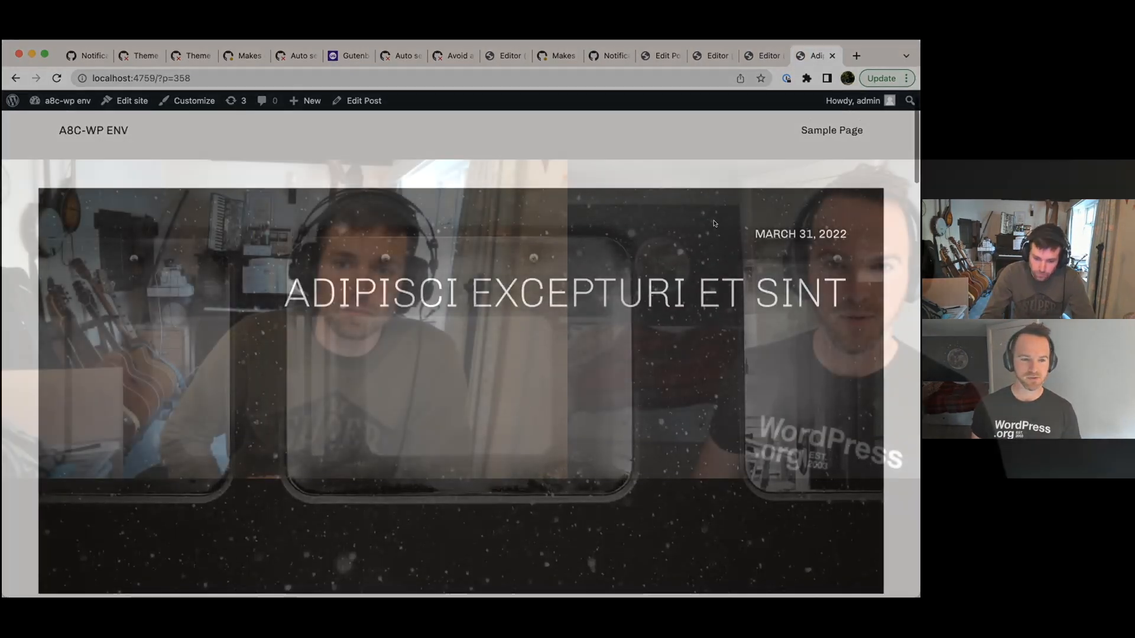